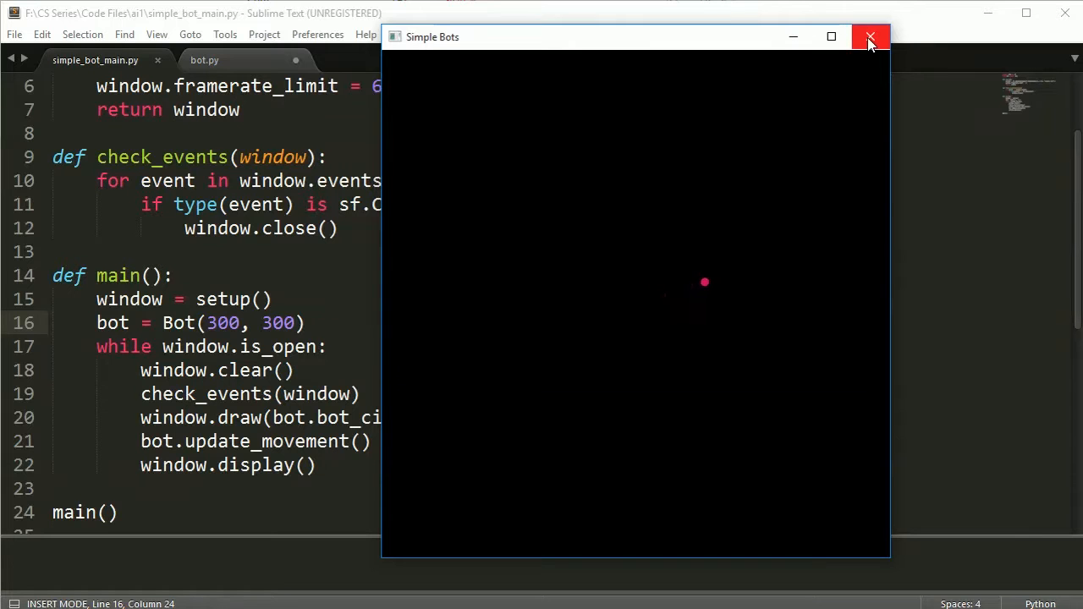
- Close the running Simple Bots window to return to bot.py
left_click(870, 37)
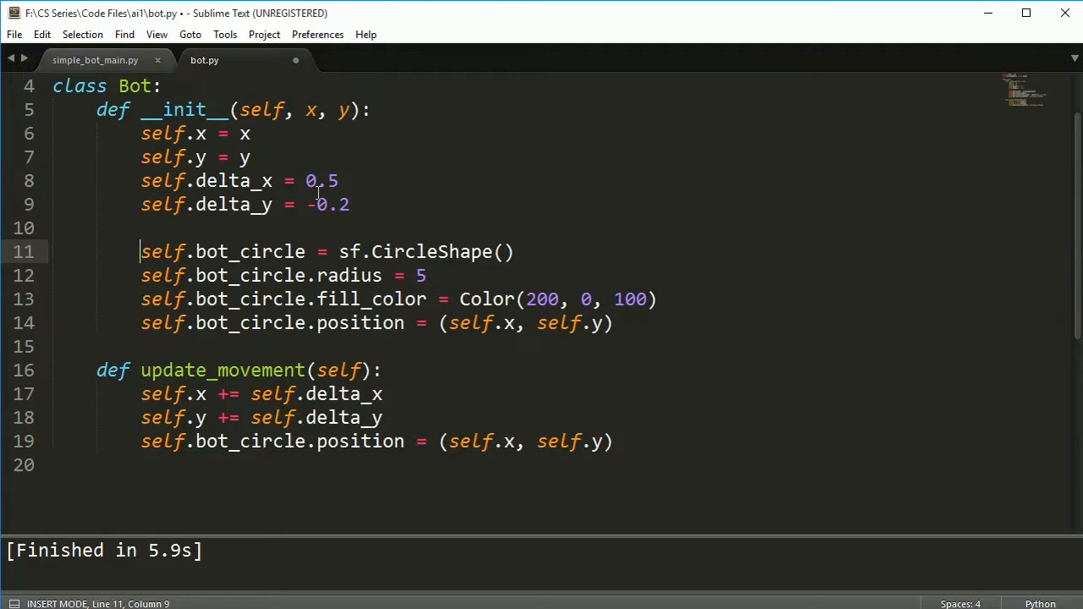
mouse_move(306, 179)
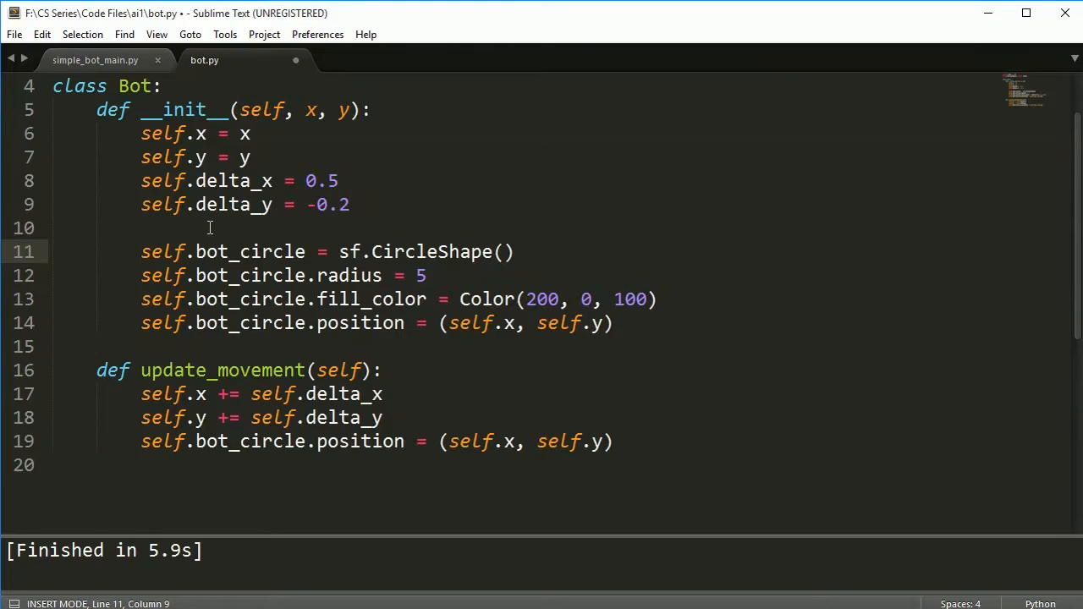
- Insert two blank lines in __init__ above the bot_circle setup
key("enter")
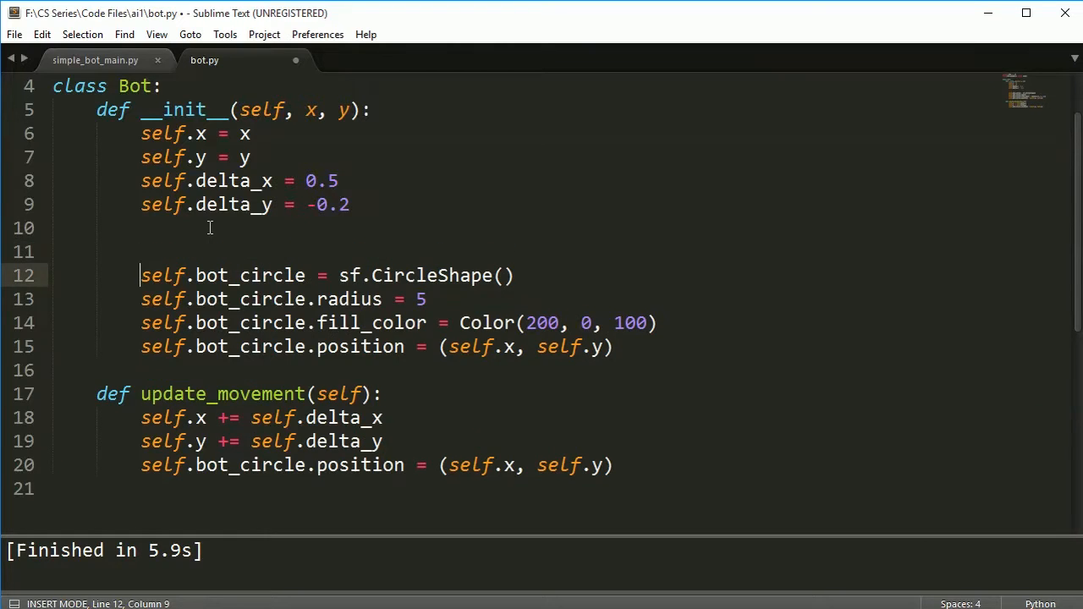
key("enter")
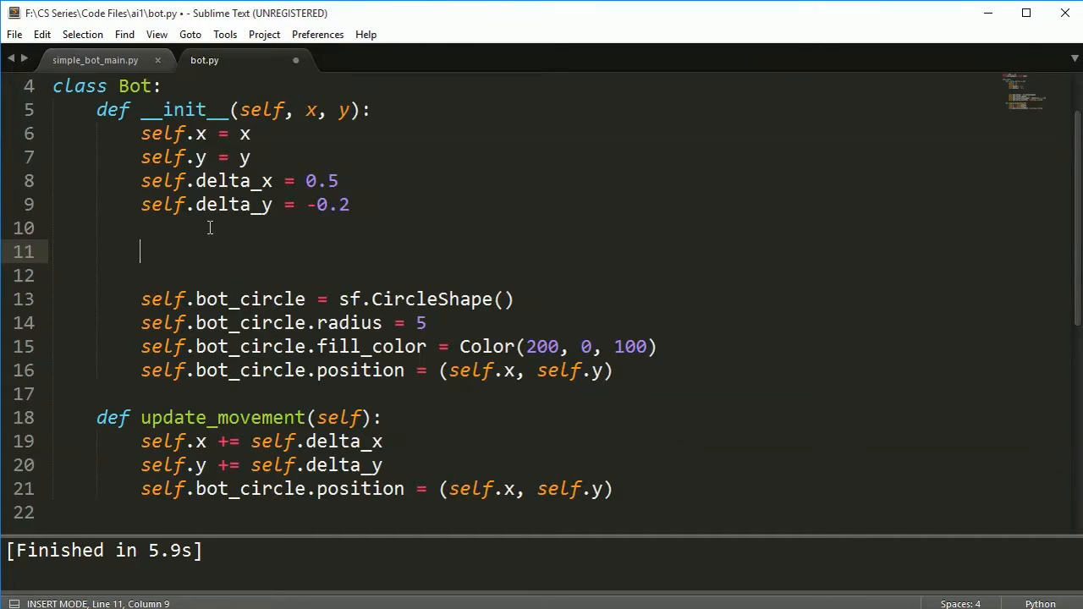
- Assign self.run_sequence a list whose first tuple is (-5, 10)
type("self.")
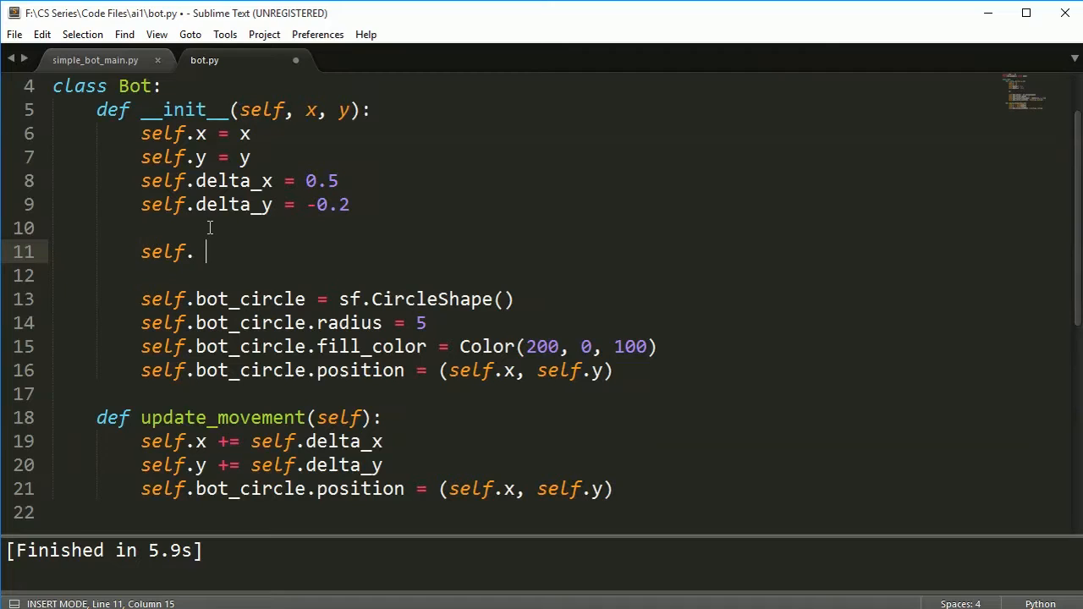
type("run_sequenc")
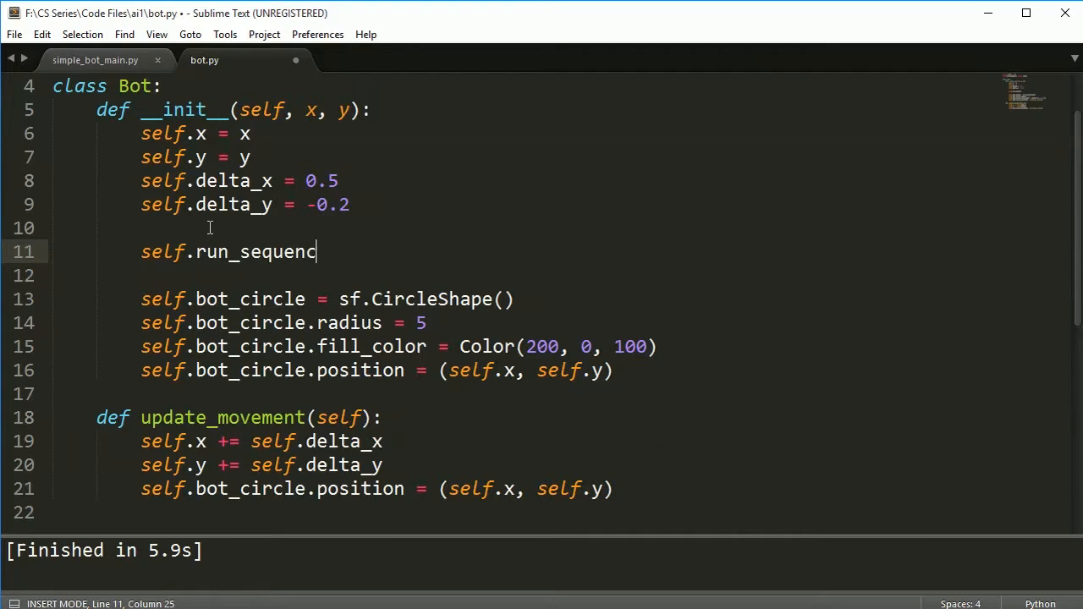
type("e =")
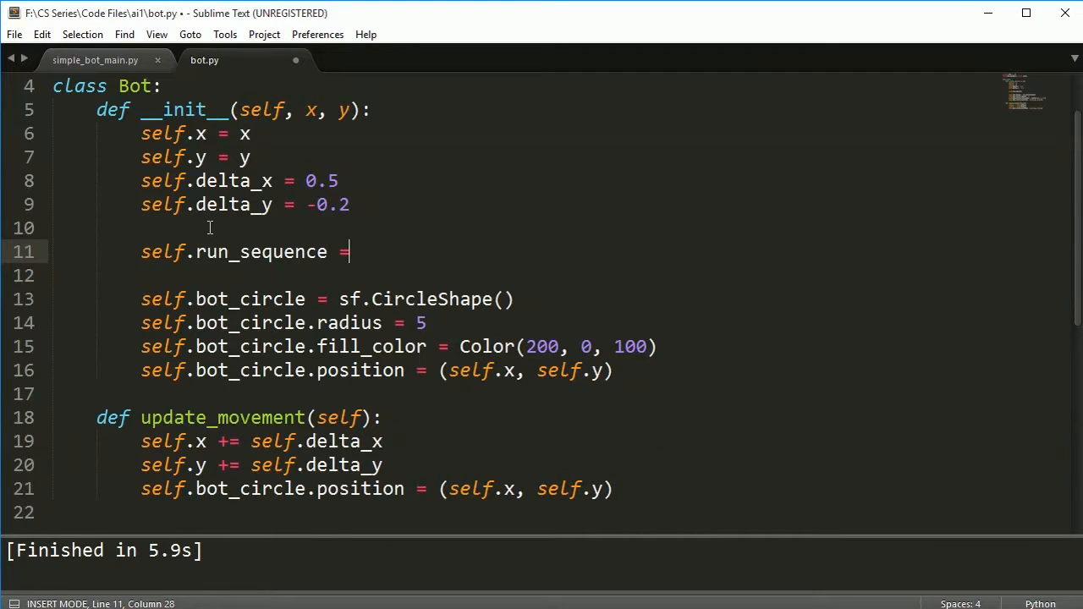
type("[]")
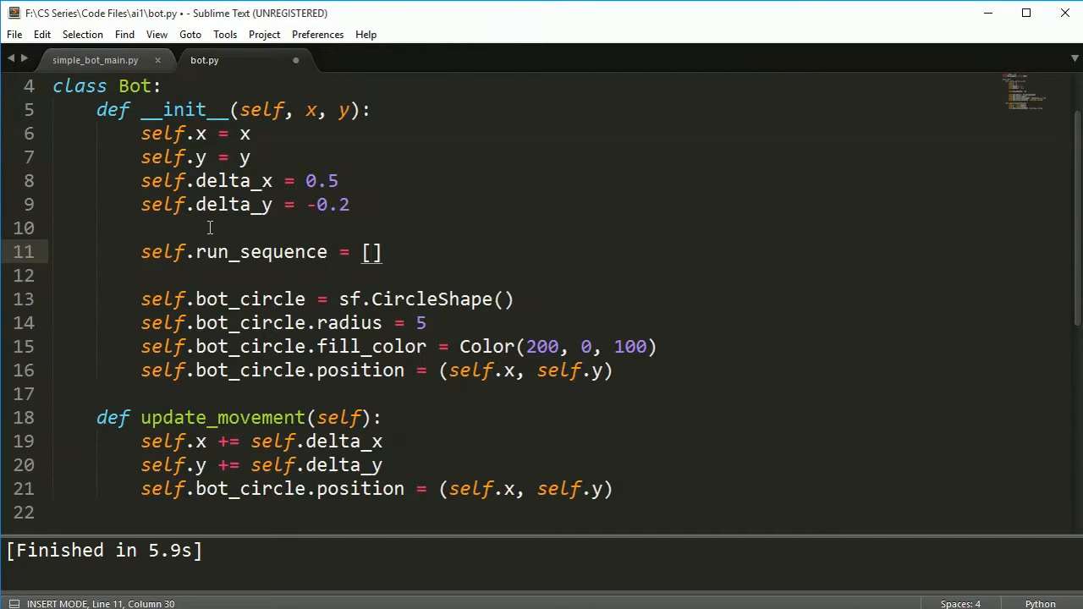
type("()")
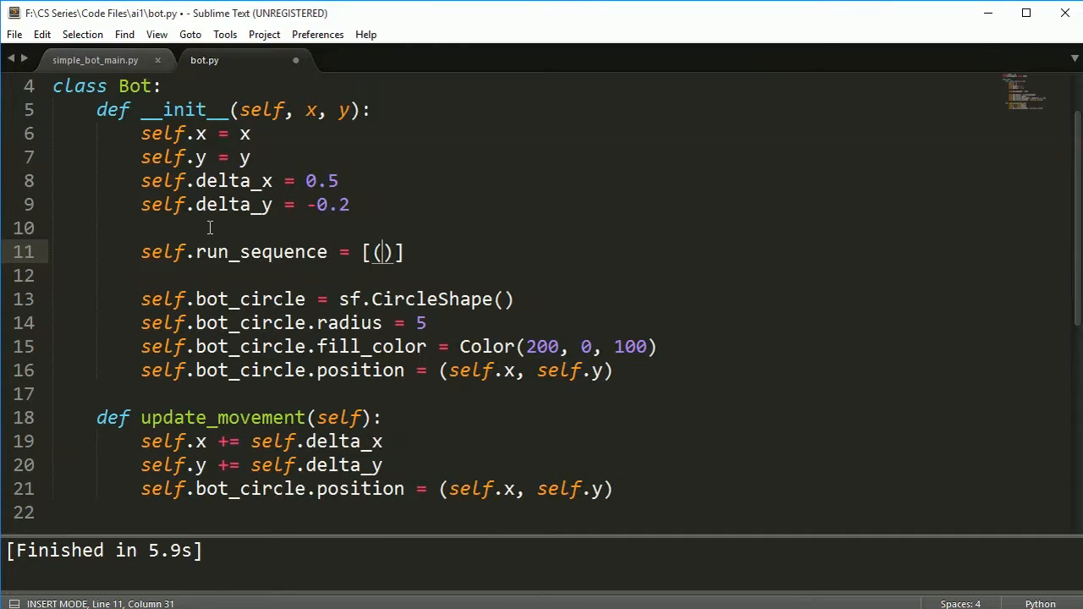
type("-5")
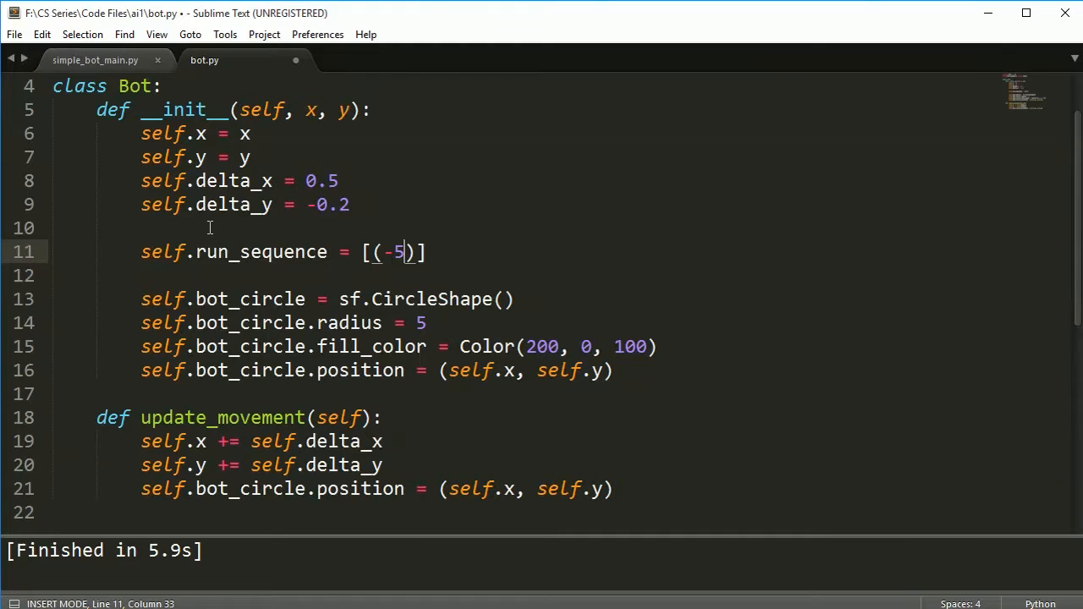
type(", 10),")
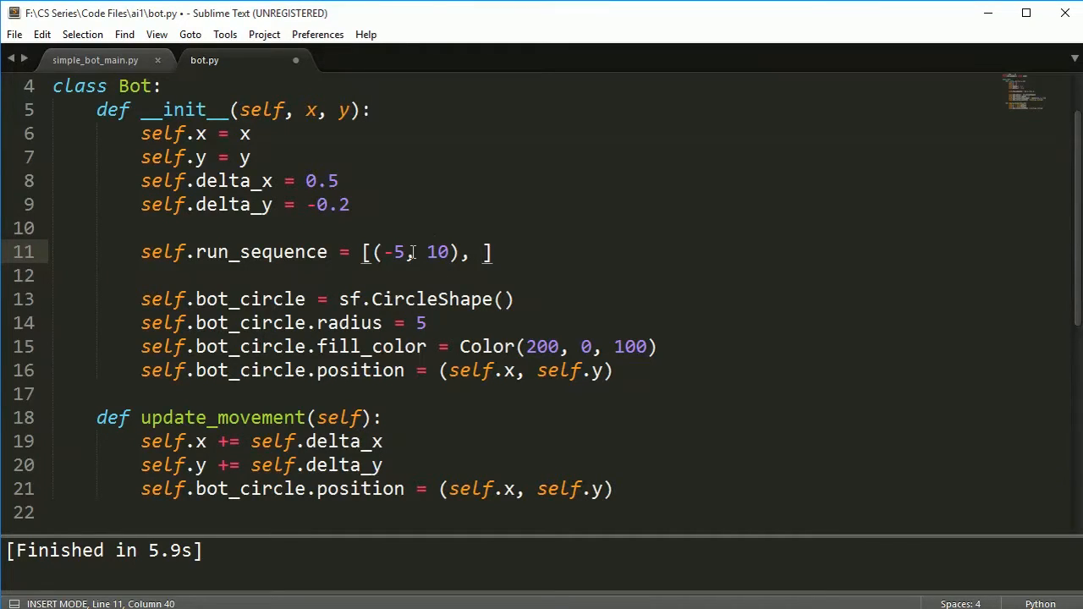
mouse_move(424, 278)
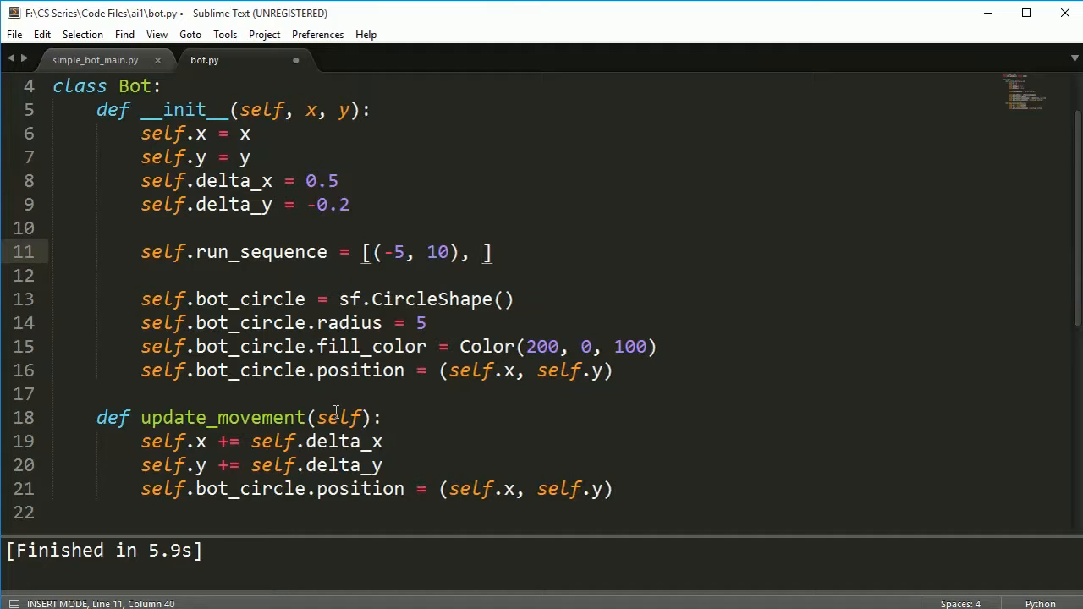
- Extend run_sequence with tuples (2, 1), (0, 8), (-1, 1) and a trailing ellipsis
type("()")
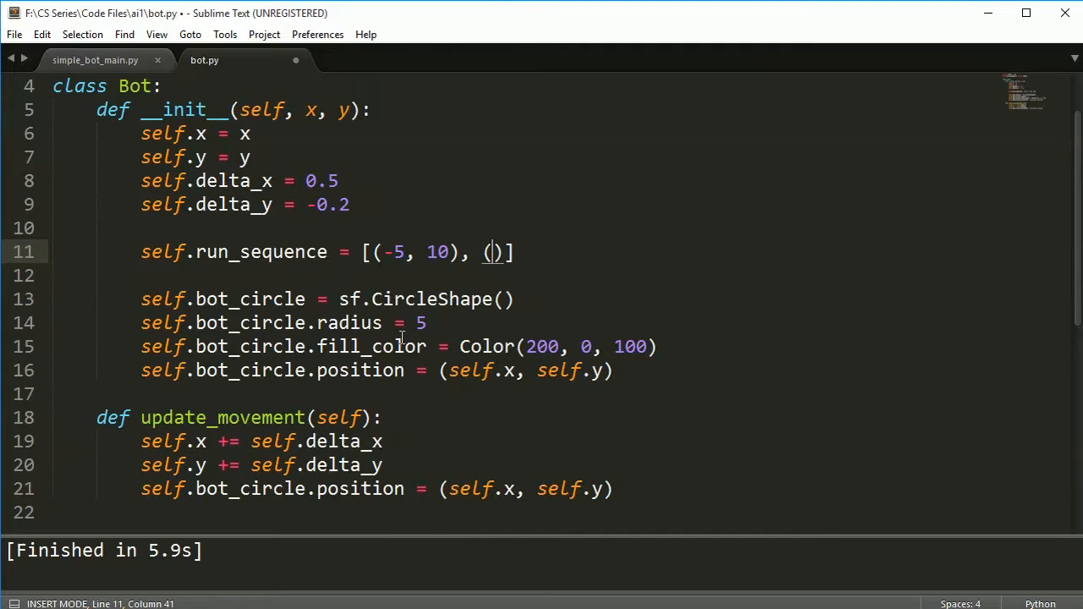
type("2, 1")
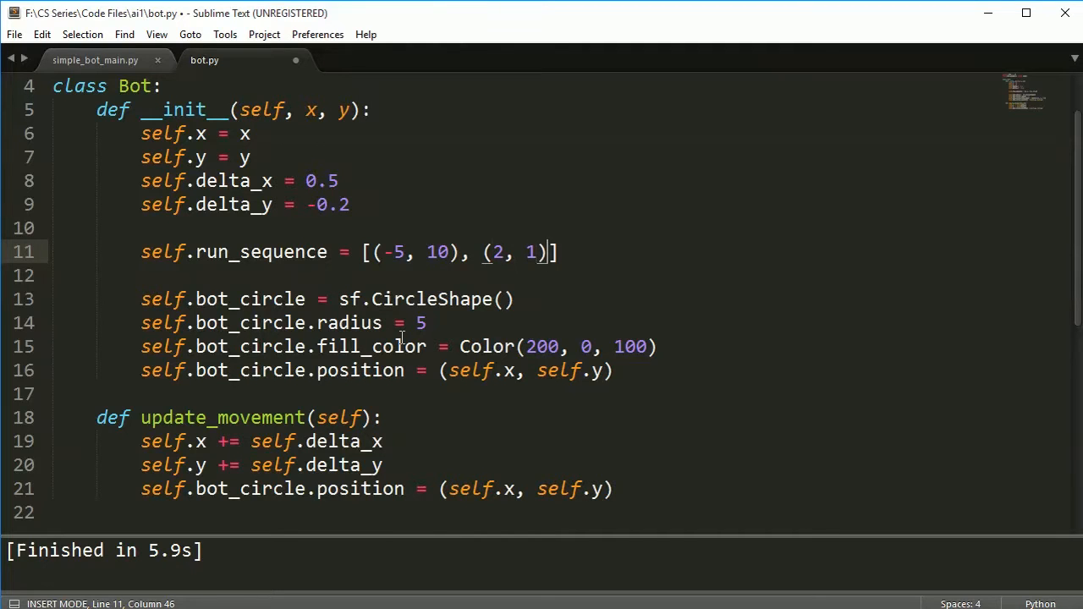
type(", (0 8), (")
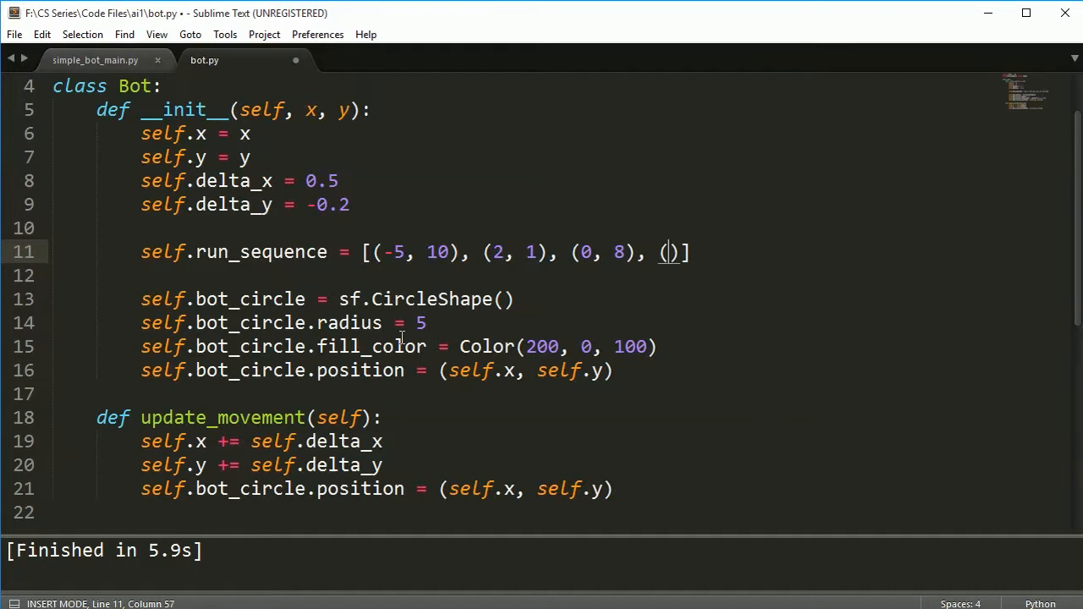
type("-1, 1")
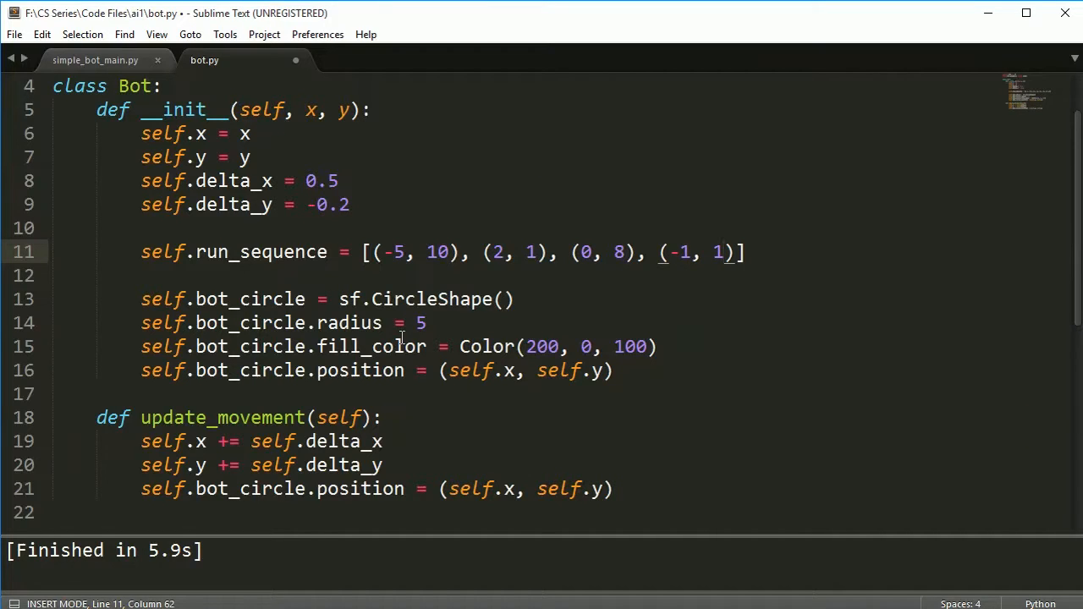
mouse_move(657, 260)
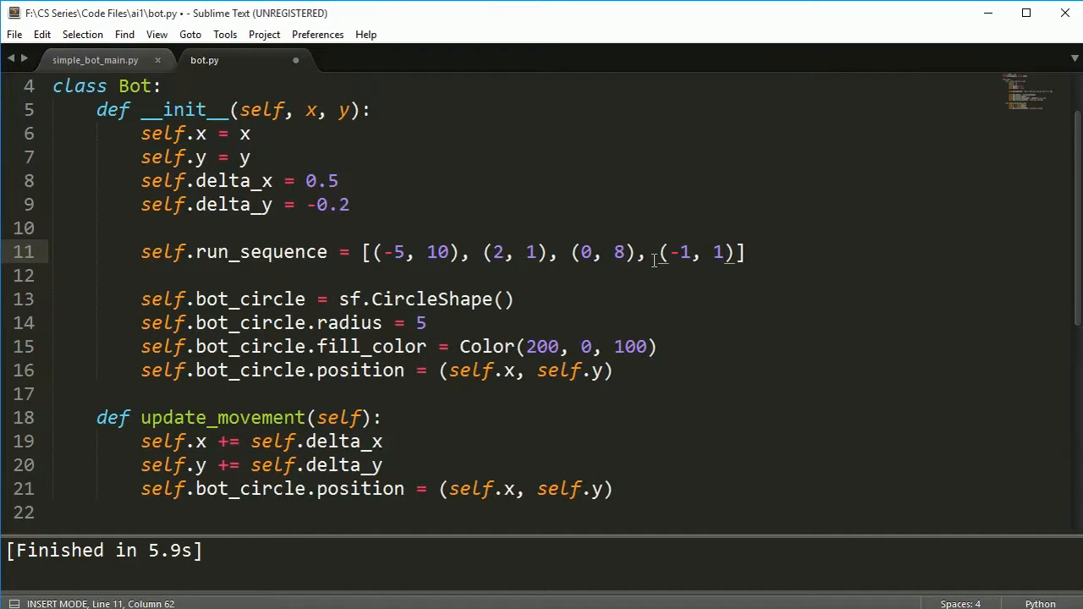
type("..")
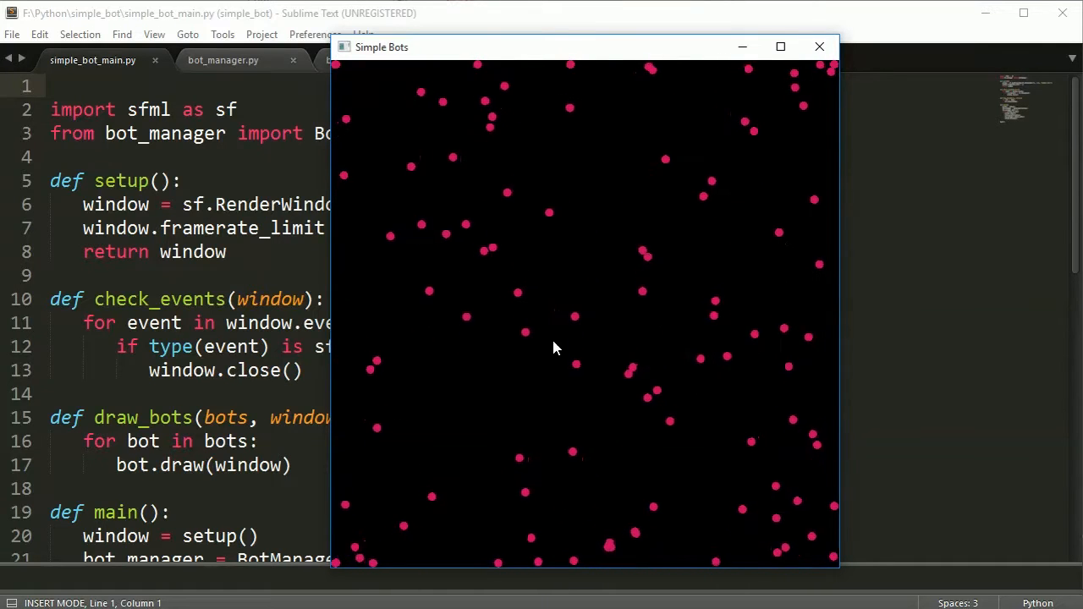
mouse_move(819, 48)
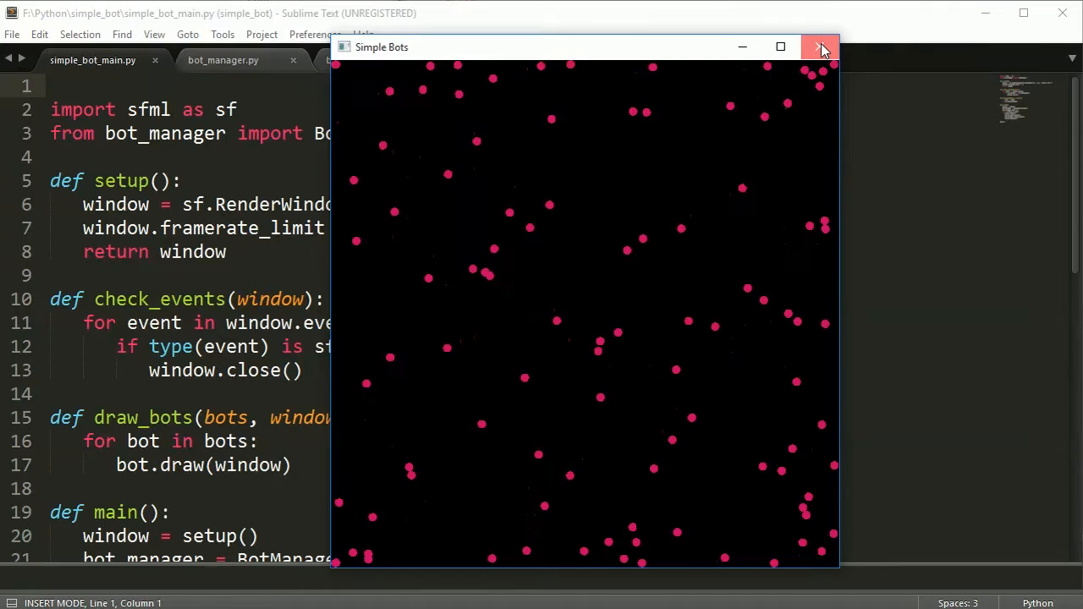
- Close the Simple Bots demo window full of scattered bots
left_click(821, 48)
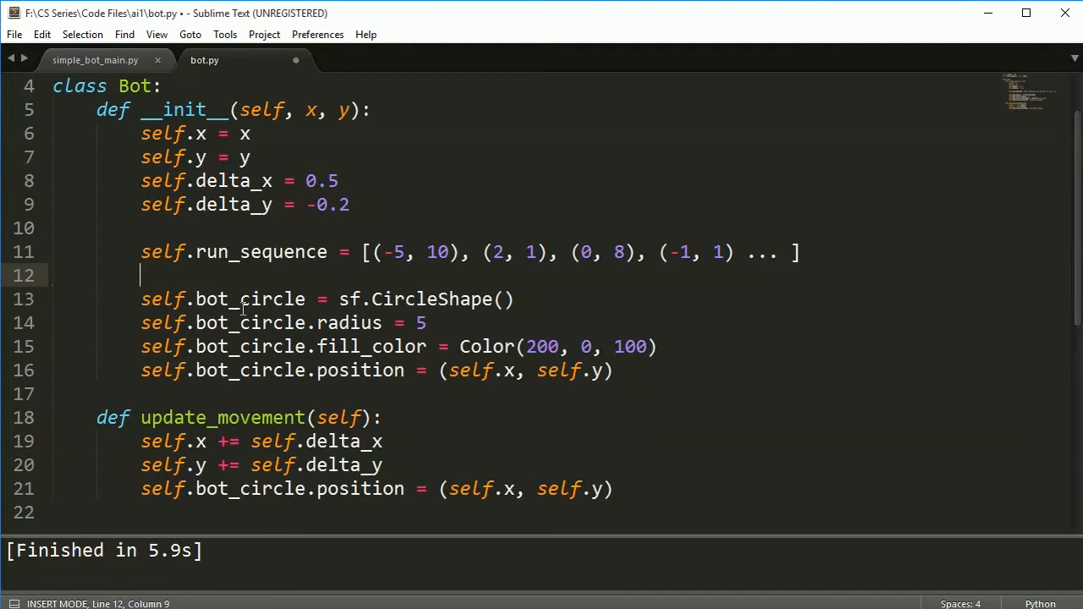
- Begin assigning self.run_sequence_length on a new line below the list
type("self.")
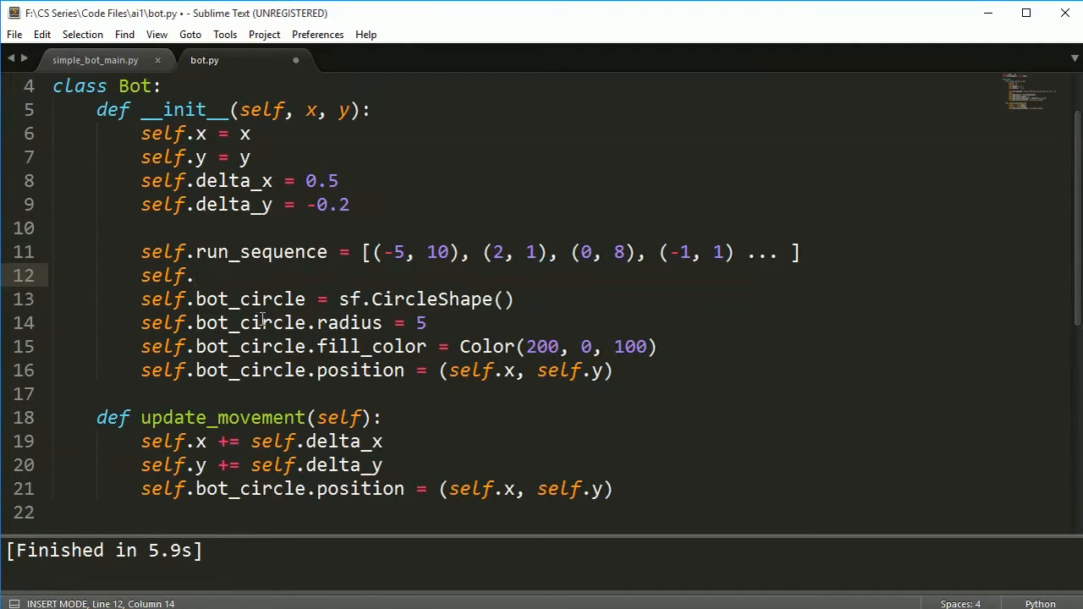
type("run+")
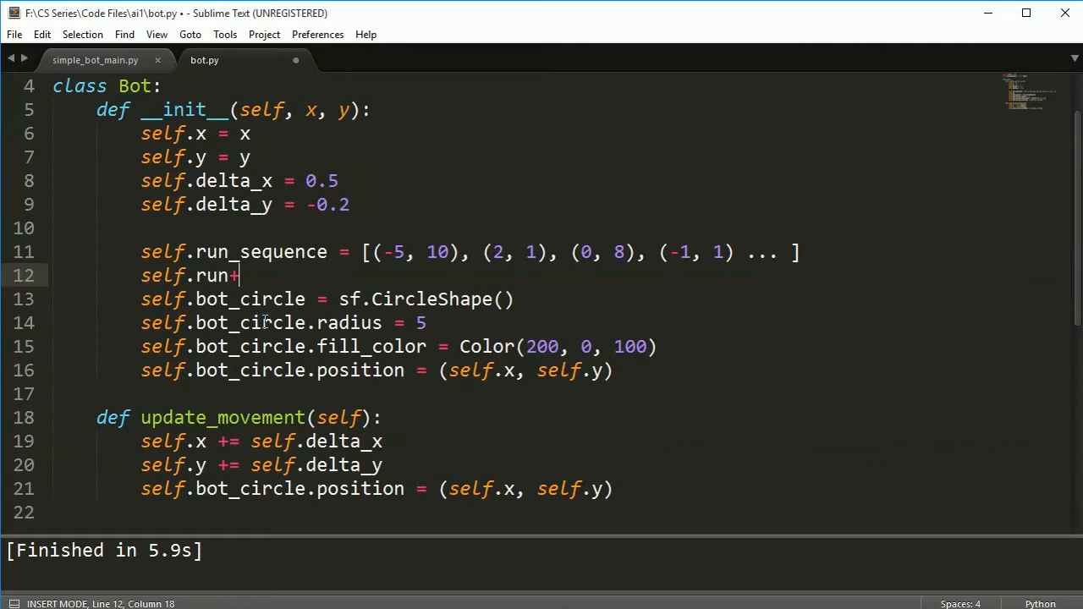
type("_sequence")
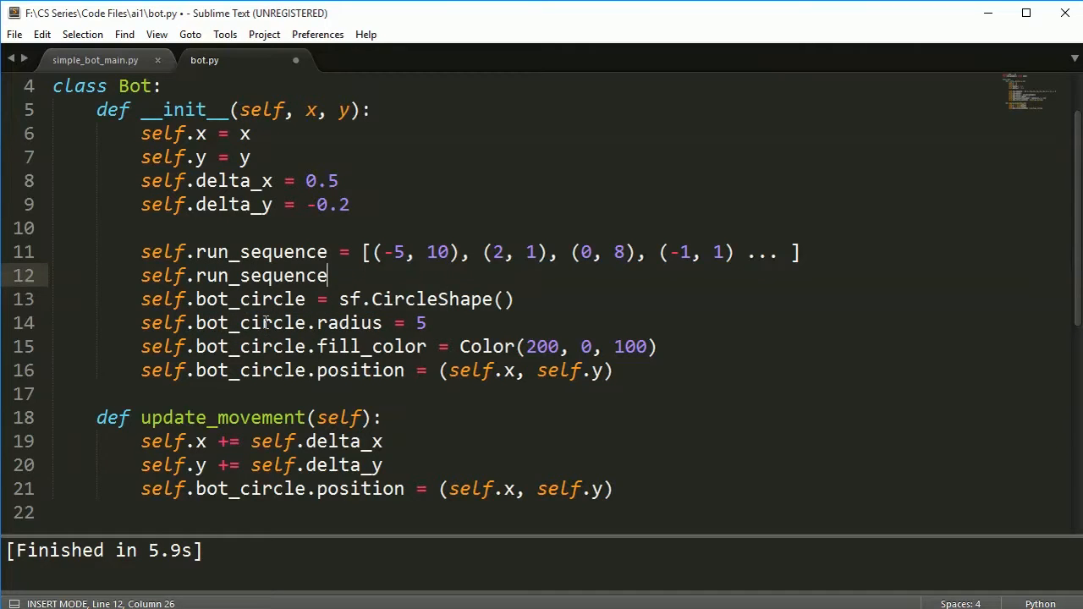
type("_le")
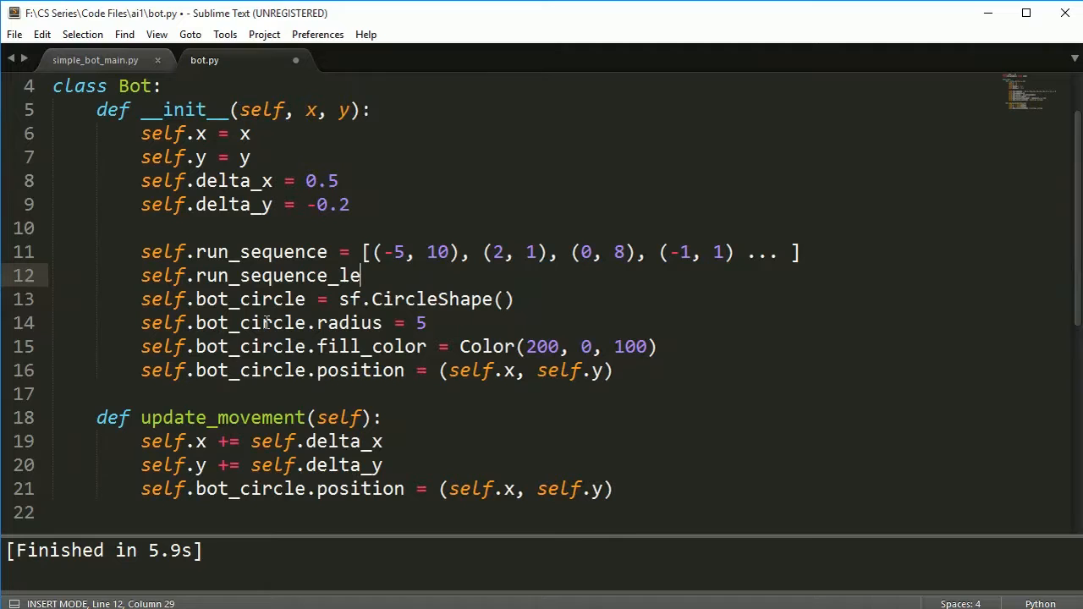
type("ngth =")
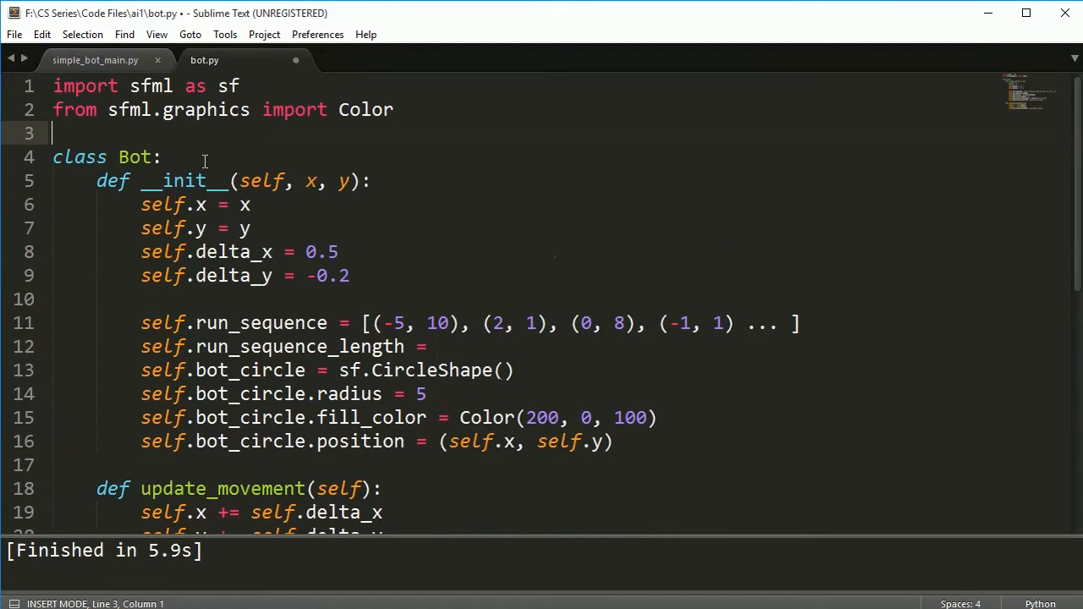
- Import randint from random at the top of bot.py
type("from rando")
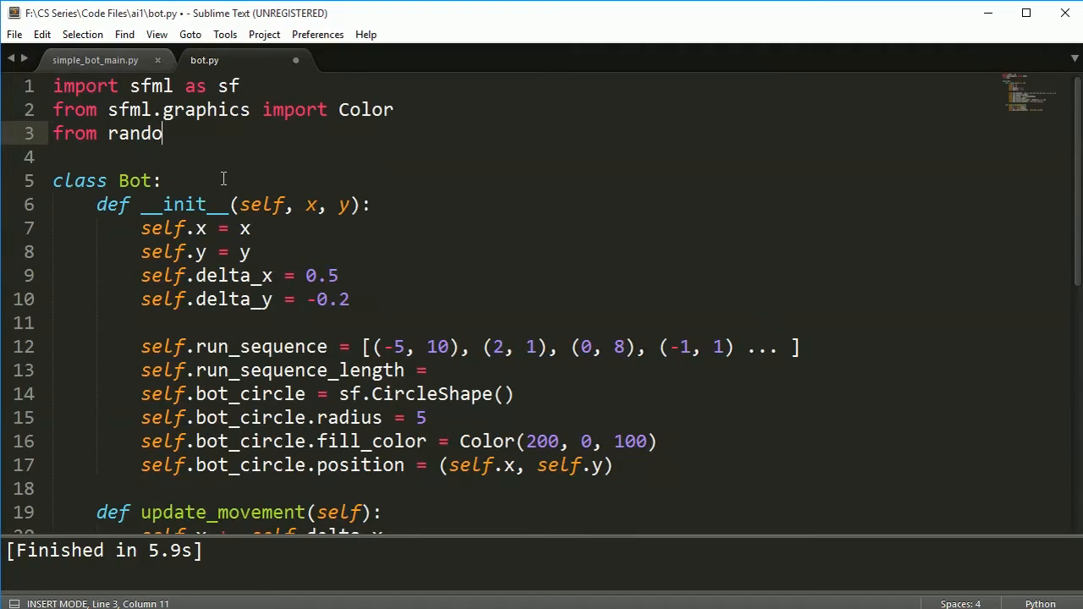
type("m import randi")
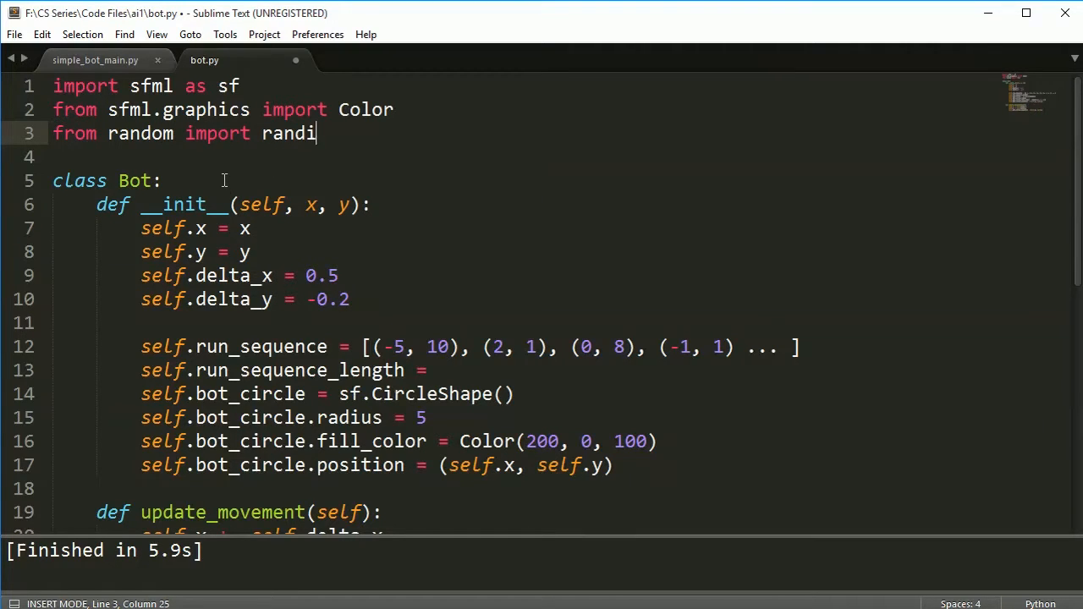
type("nt()")
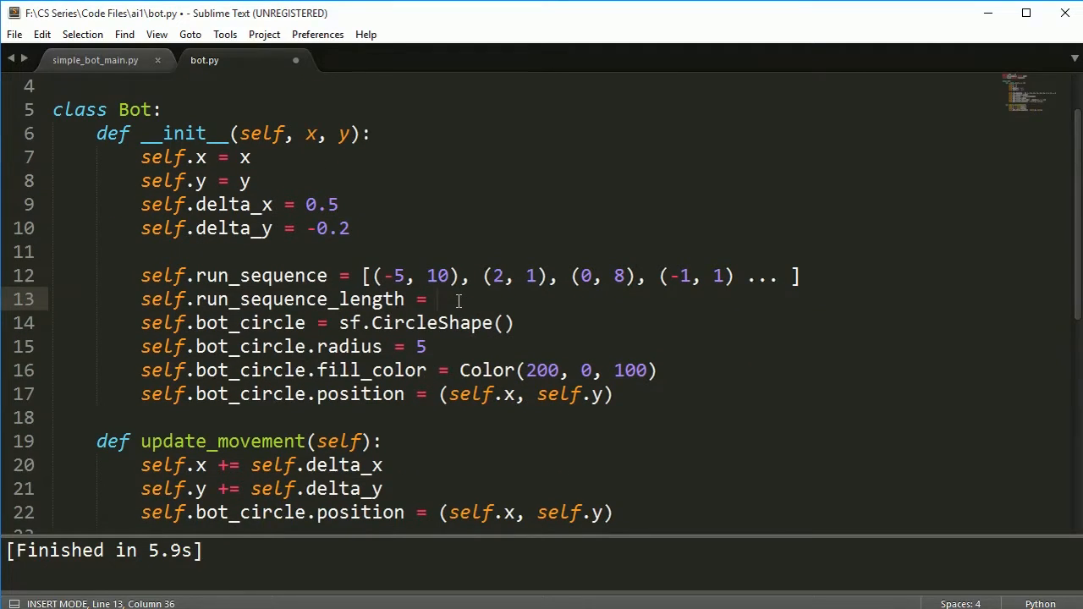
- Set self.run_sequence_length to randint(1, 100)
type("ran")
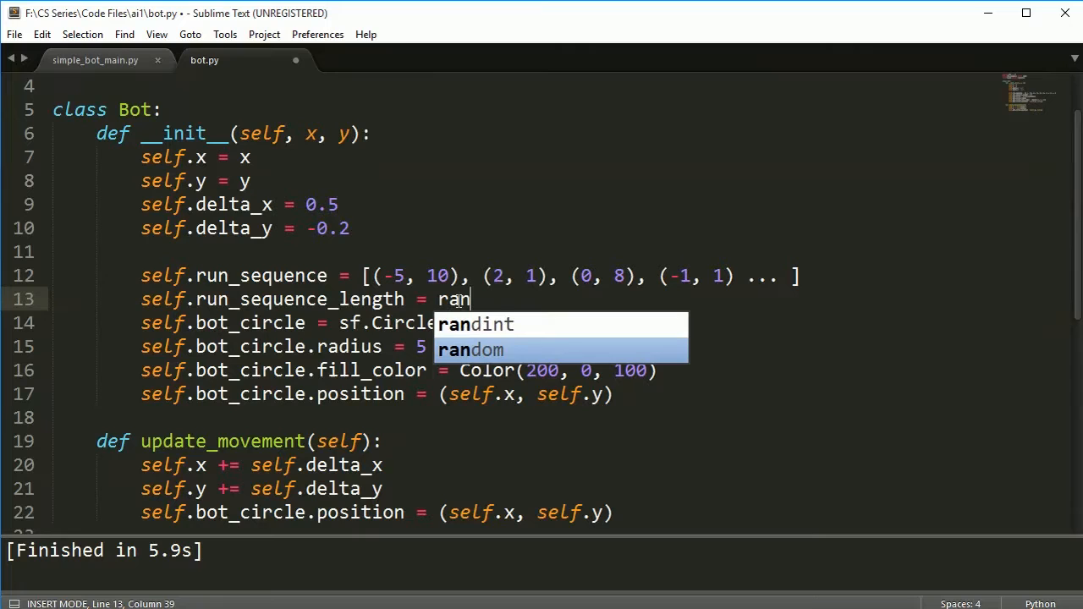
type("dint(1")
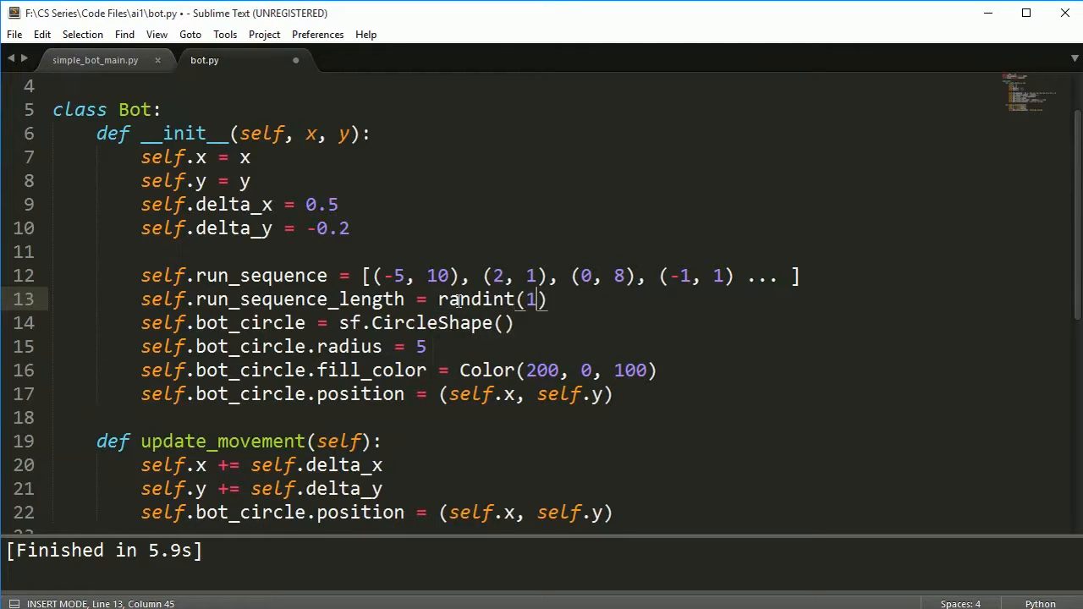
type(", 100")
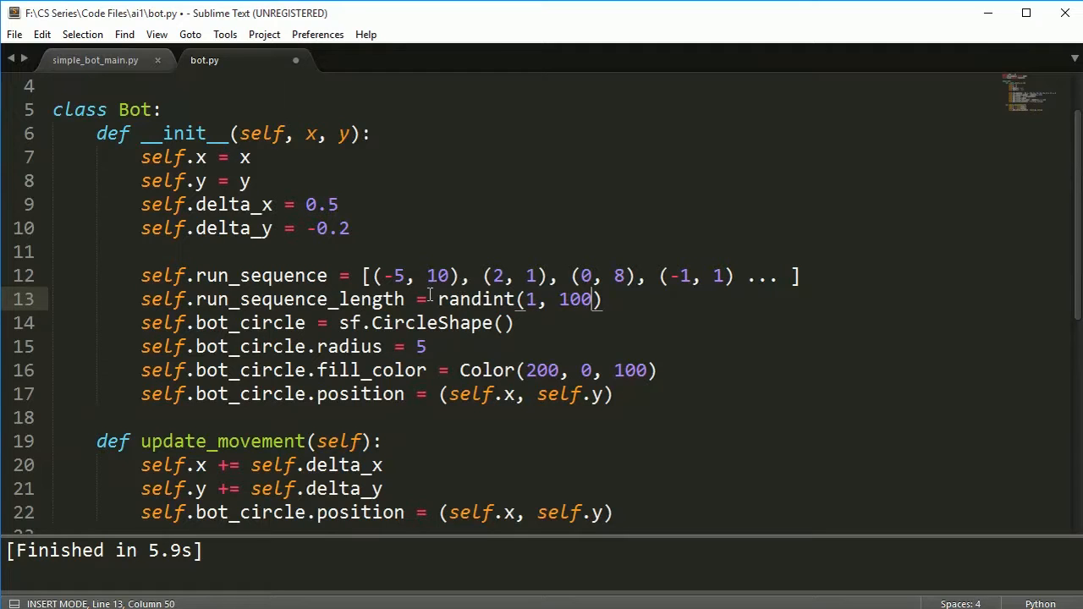
mouse_move(433, 291)
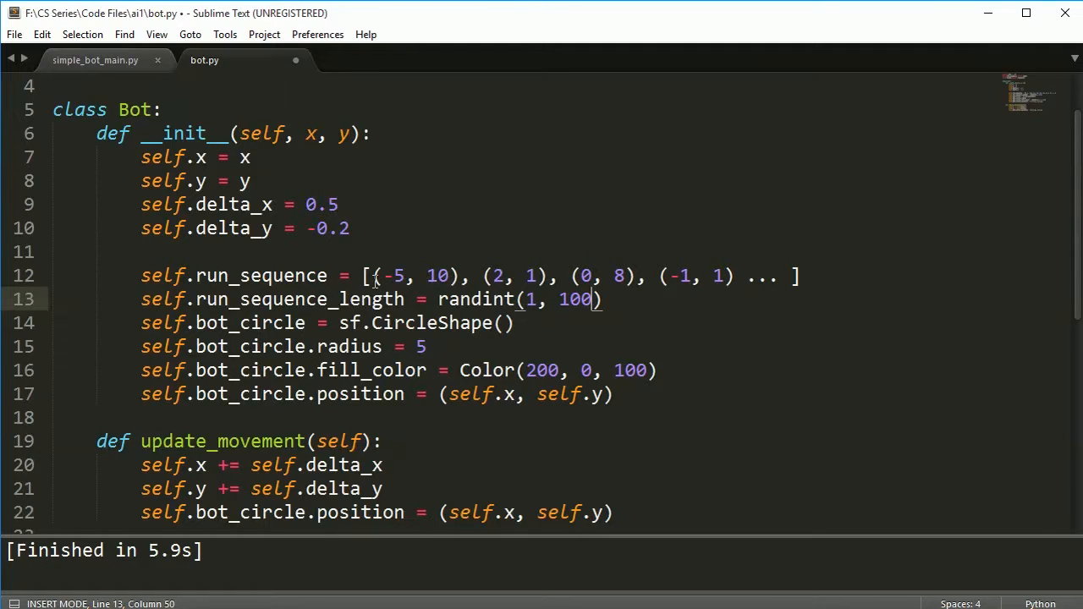
- Empty run_sequence to [] and open a new line below run_sequence_length
left_click_drag(376, 276, 778, 275)
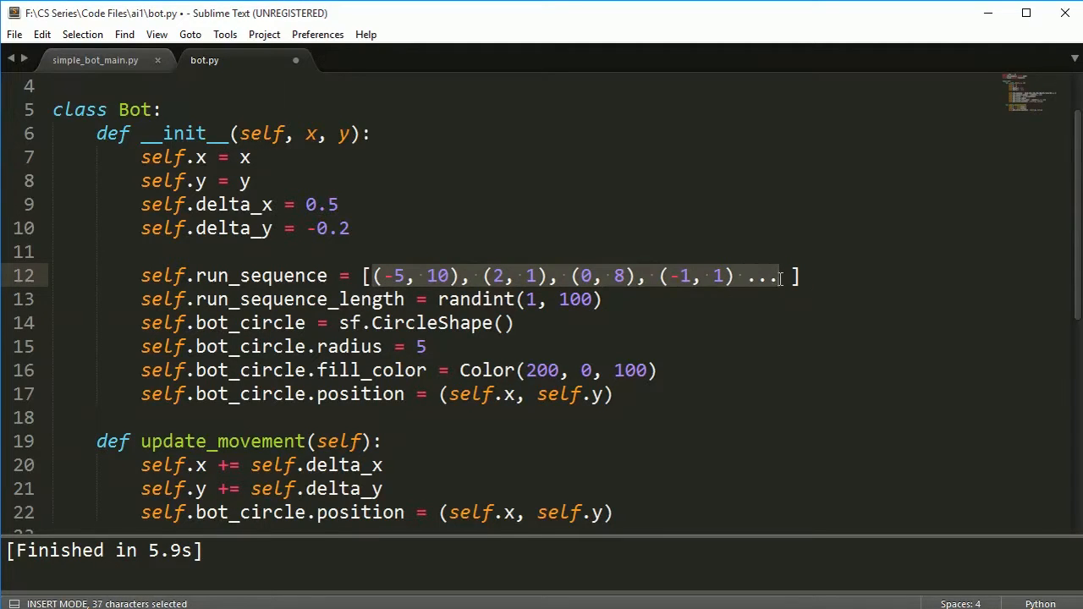
mouse_move(771, 284)
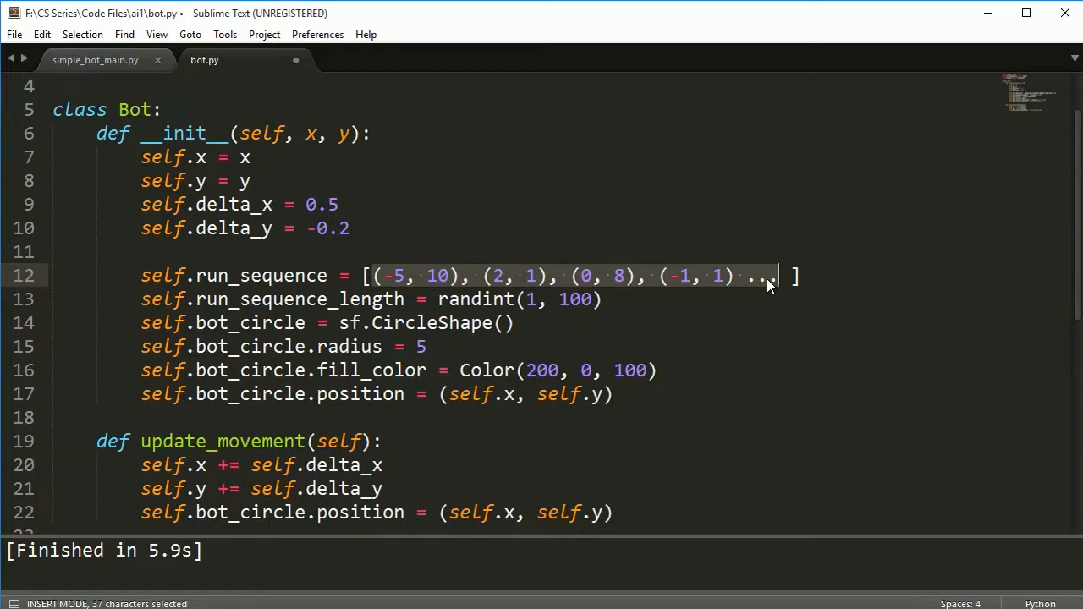
key("Delete")
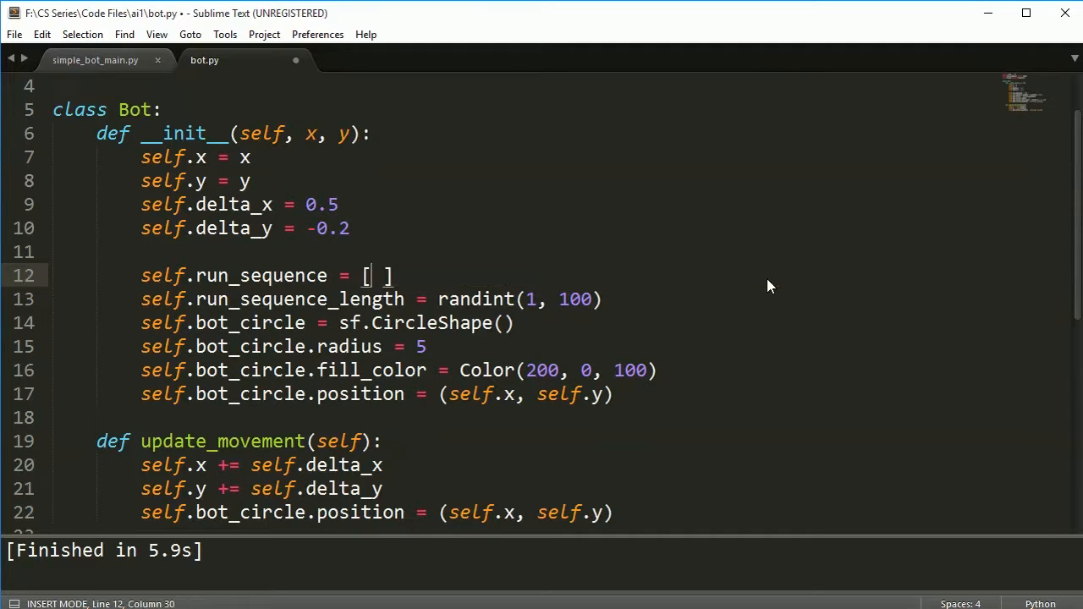
key("backspace")
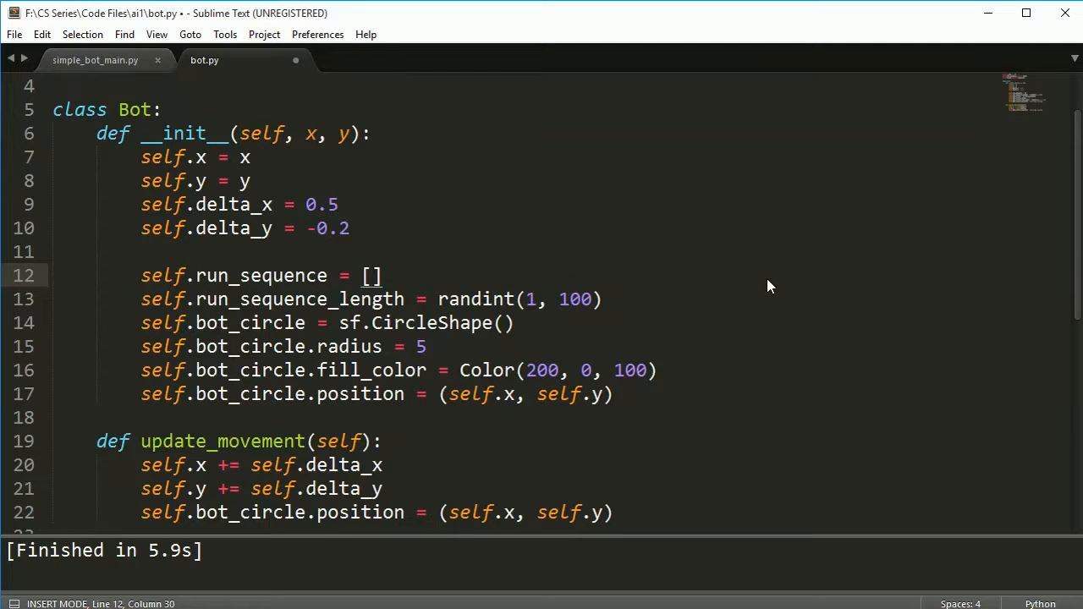
left_click(373, 274)
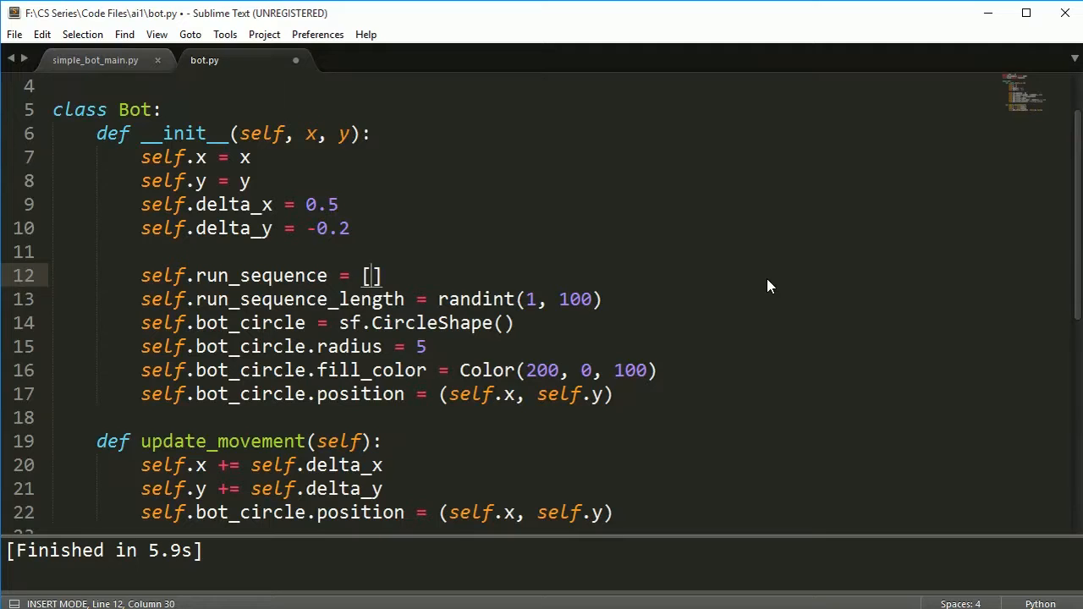
key("enter")
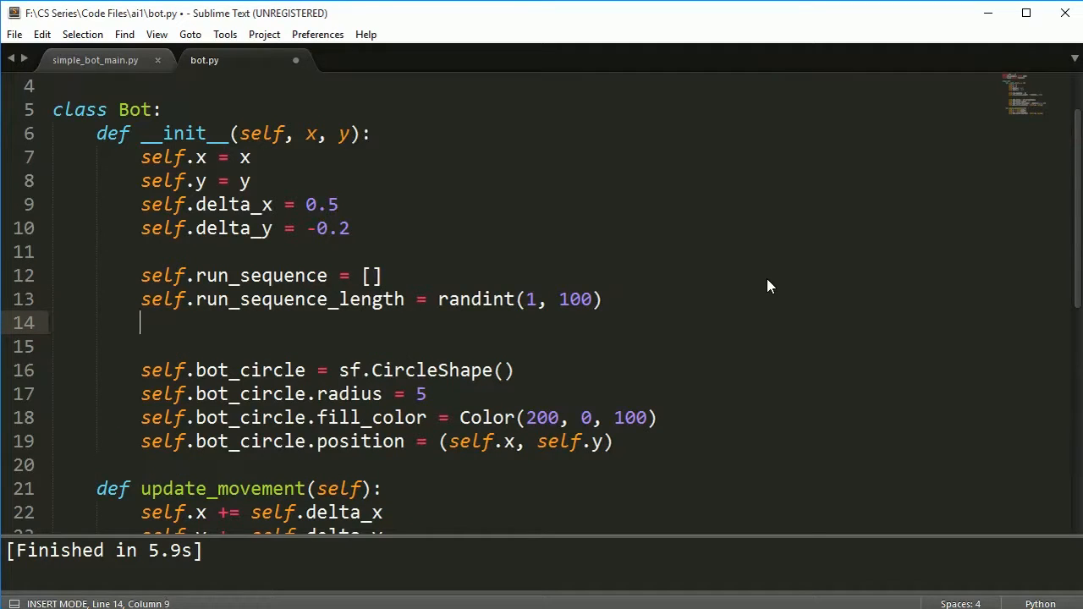
- Add self.max_dist = randint(1, 100) and self.run_sequence_count = 0 to the constructor
type("self.")
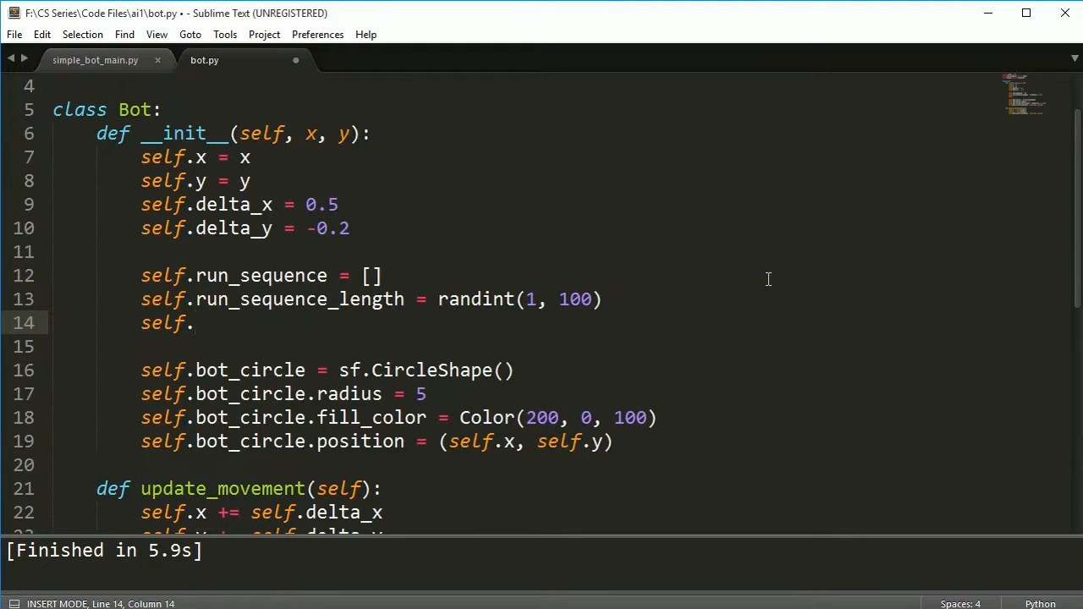
type("m")
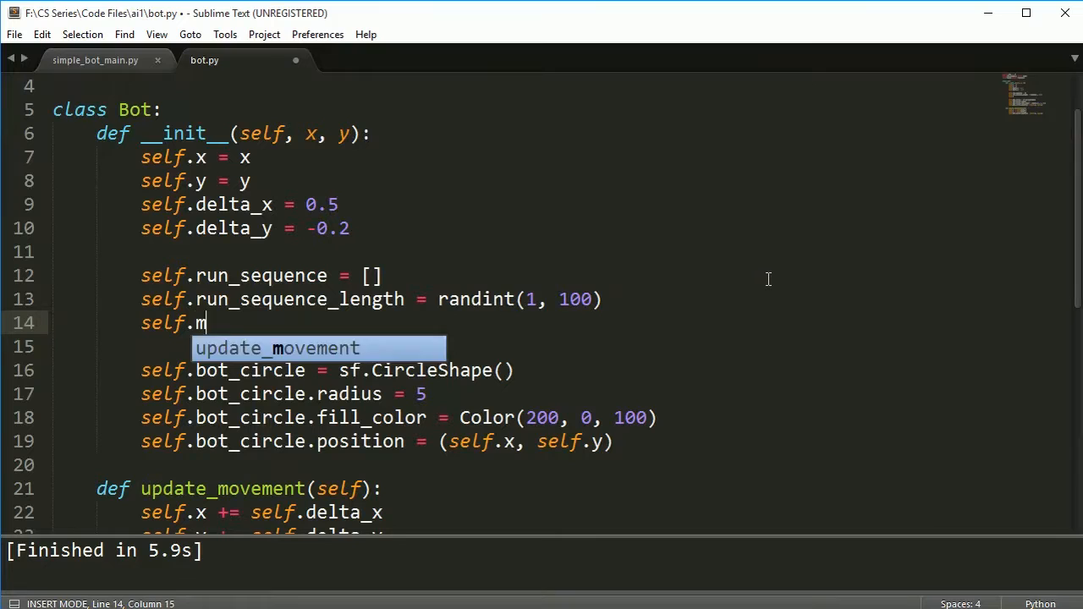
type("ax_dist")
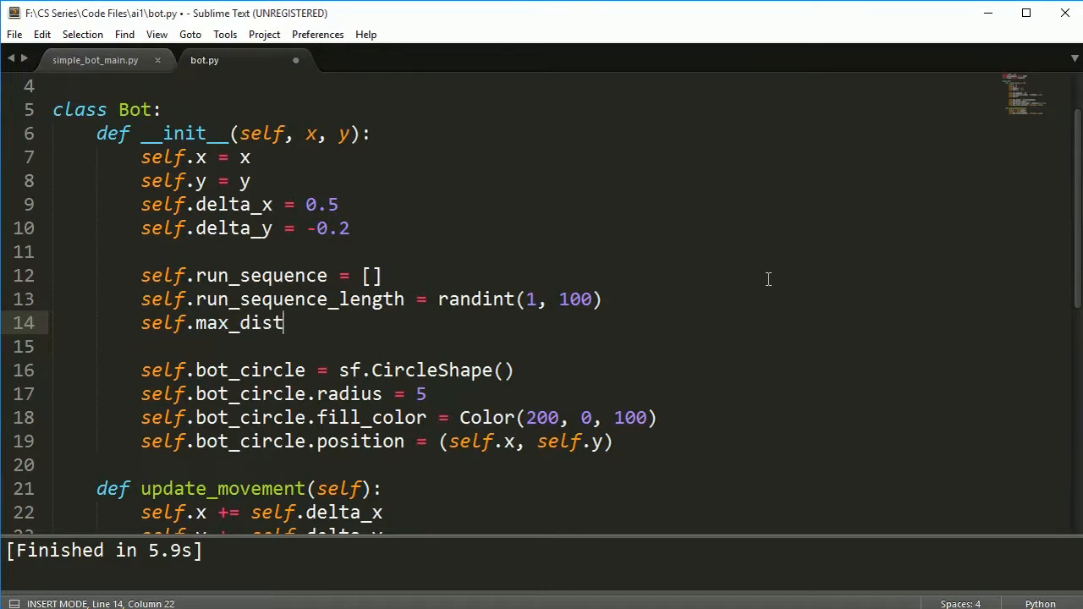
type("= rand")
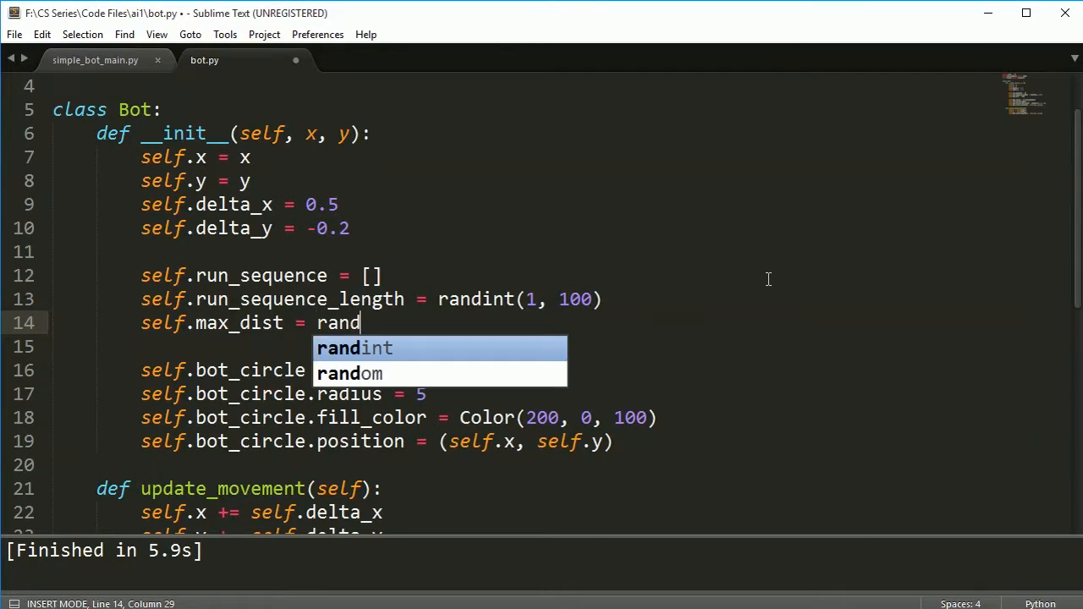
type("int(1")
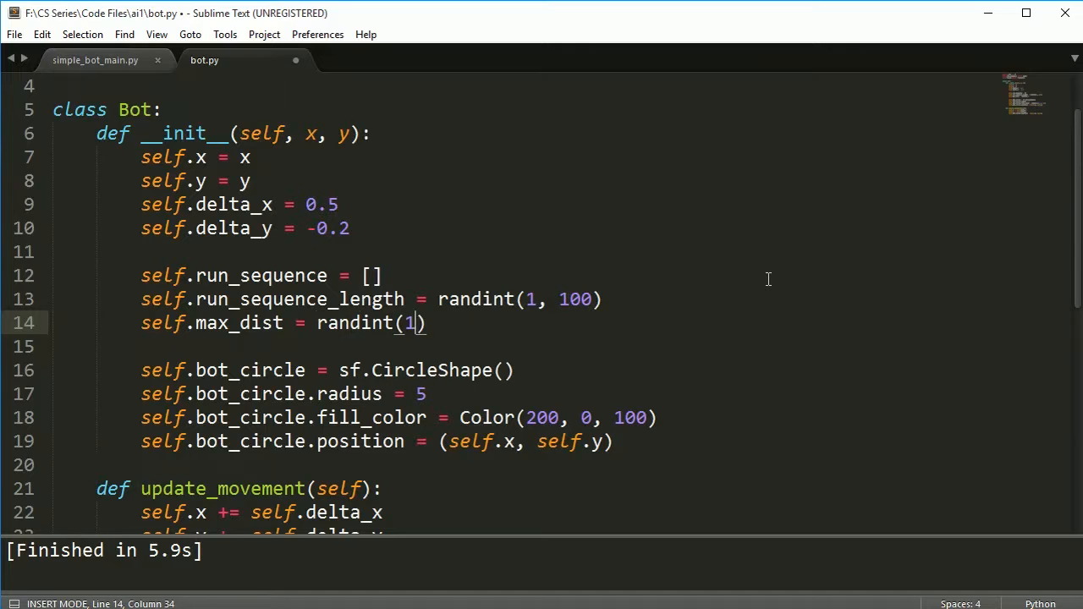
type(", 100)''")
type("self")
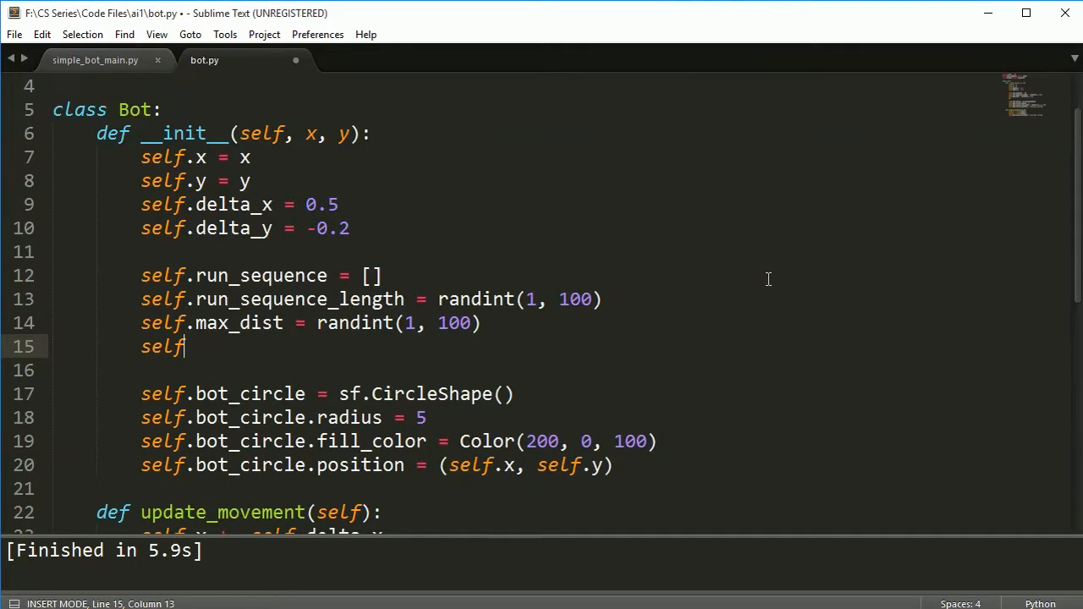
type(".run_sequence_cou")
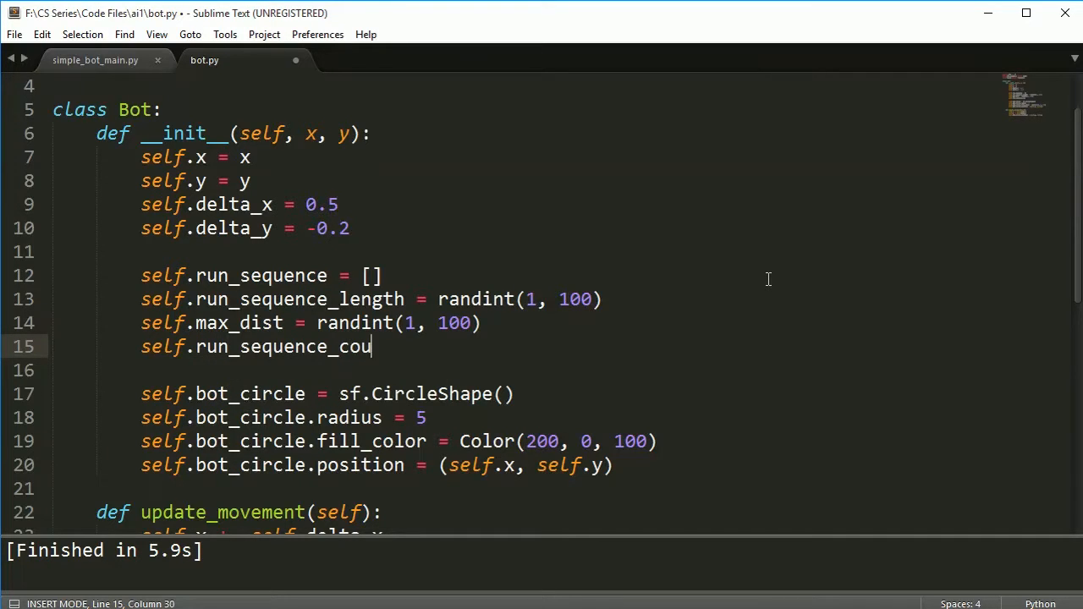
type("nt = 0")
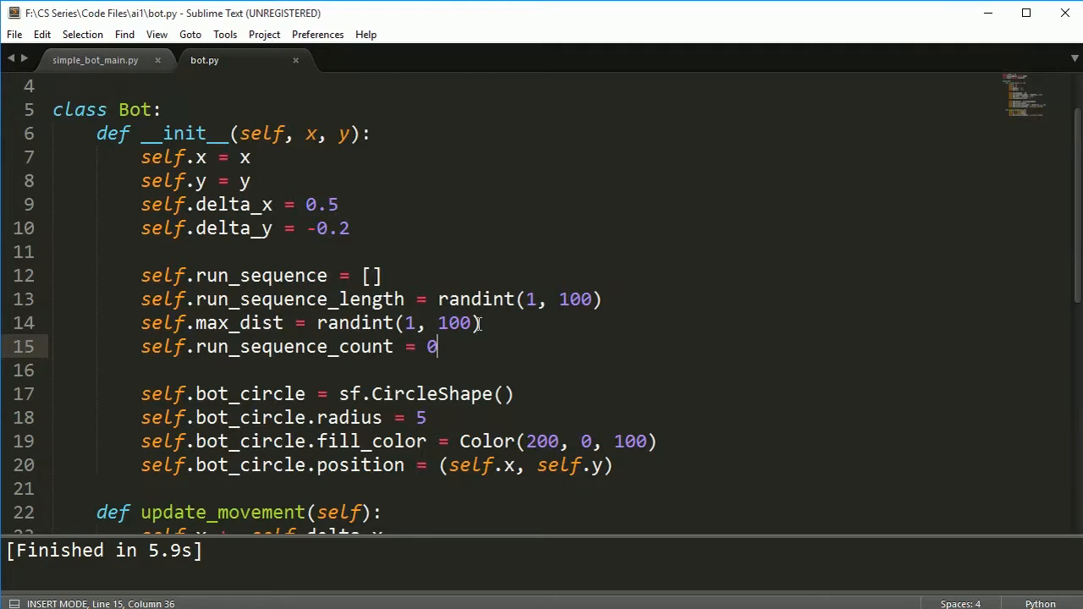
mouse_move(477, 322)
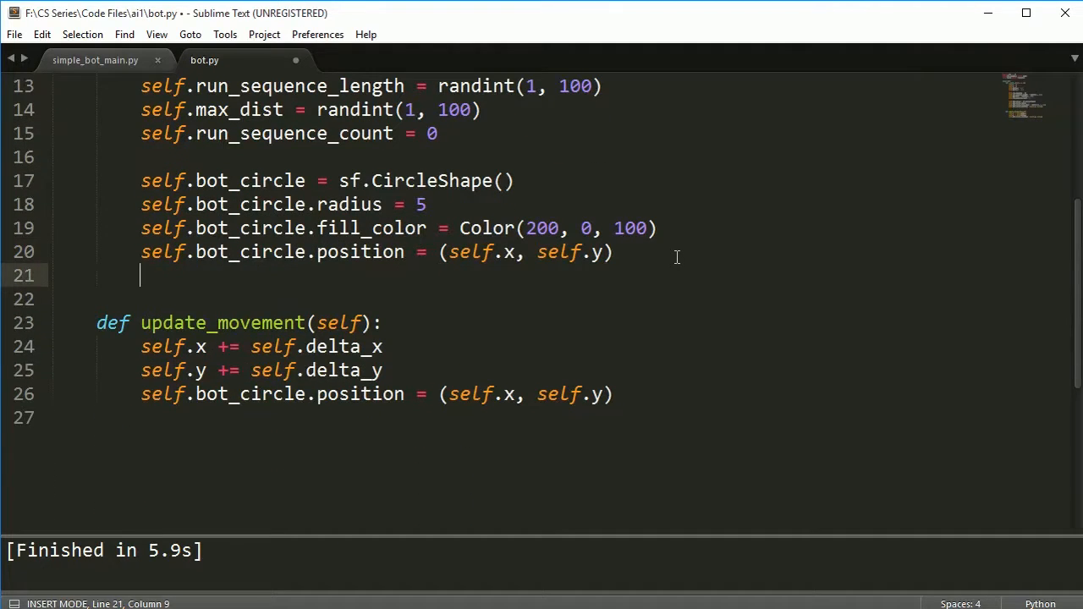
- Call self.create_run_sequence() at the end of __init__
type("self.creat")
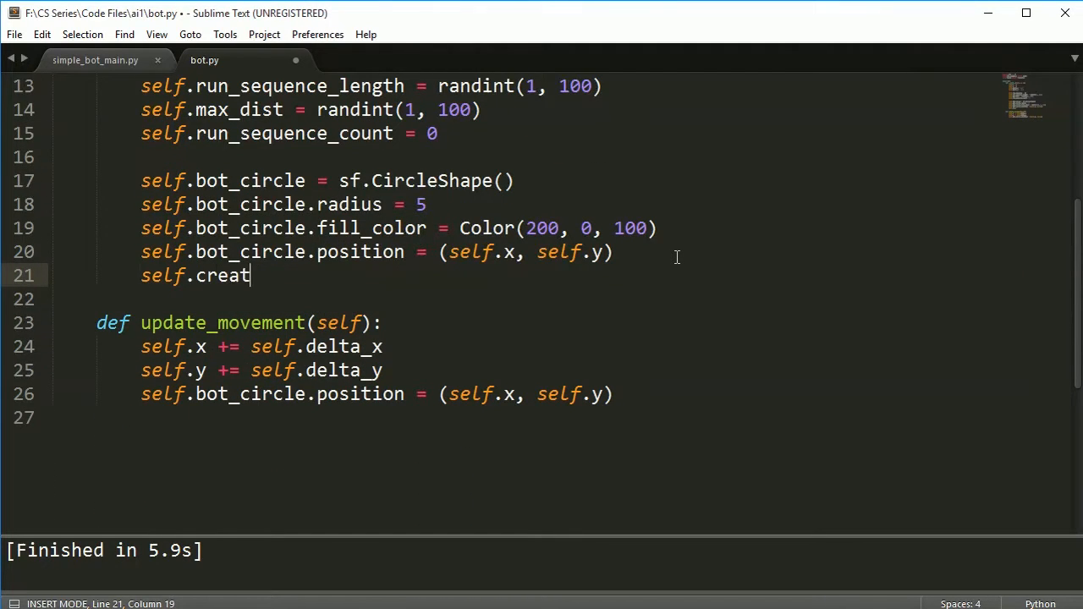
type("e_run_s")
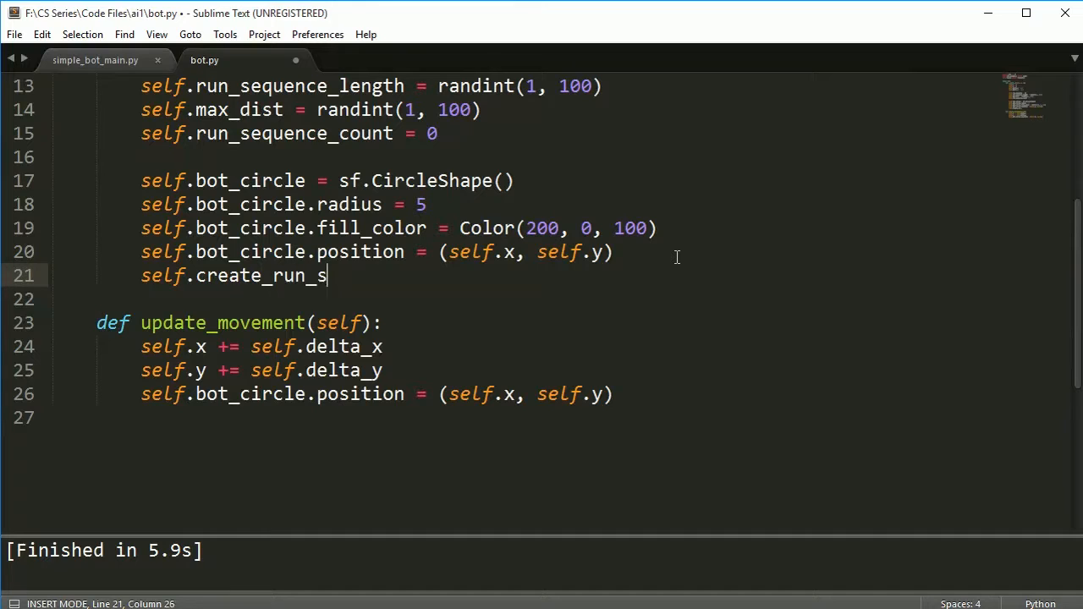
type("equence()")
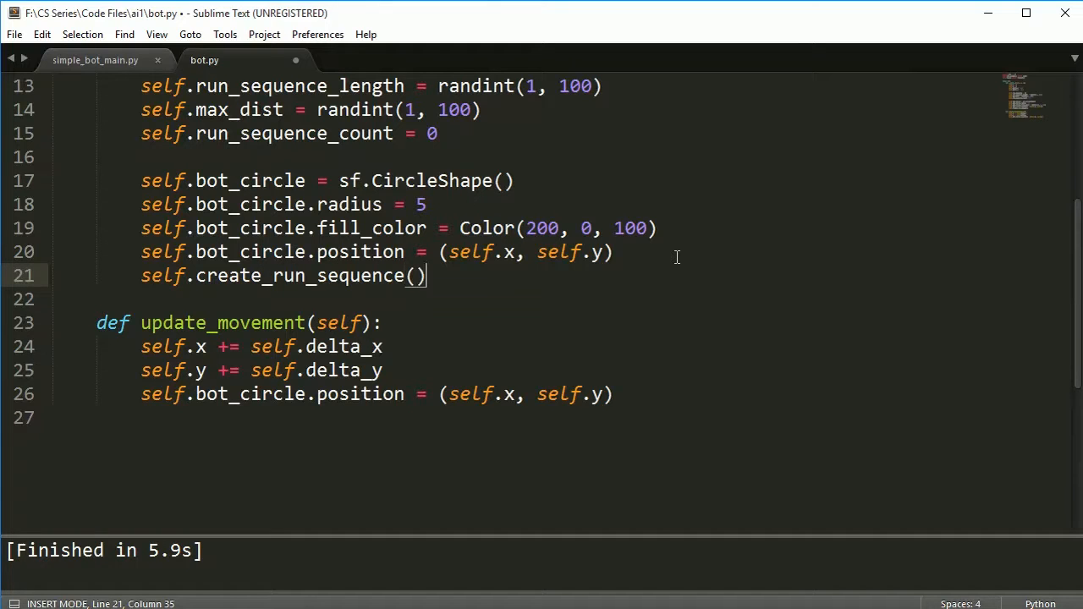
key("enter")
type("def create")
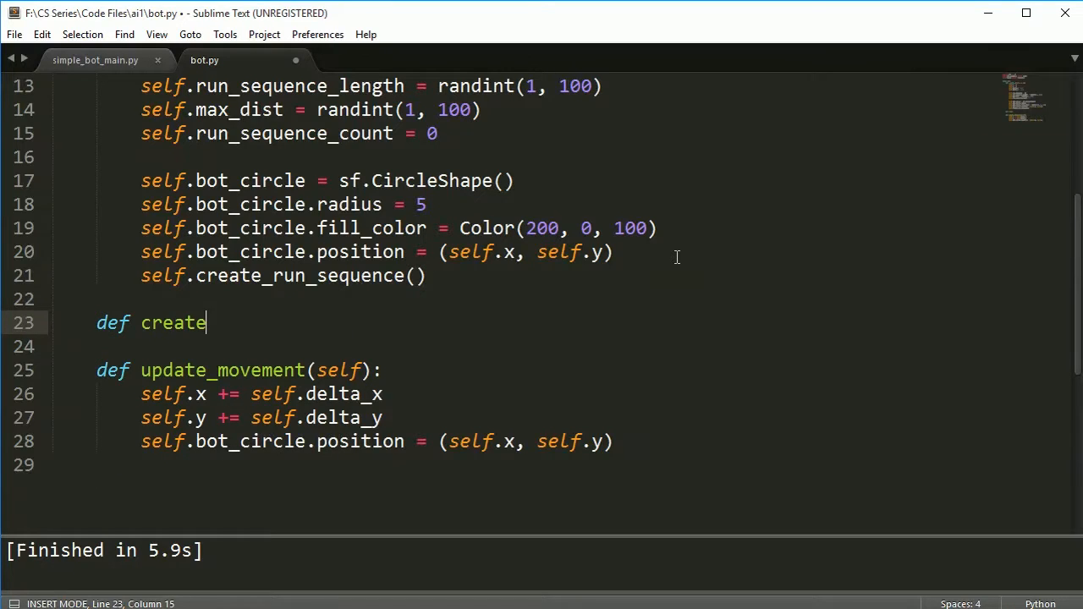
- Define create_run_sequence(self) with count = 0 and a while loop on self.run_sequence_length
type("_run_")
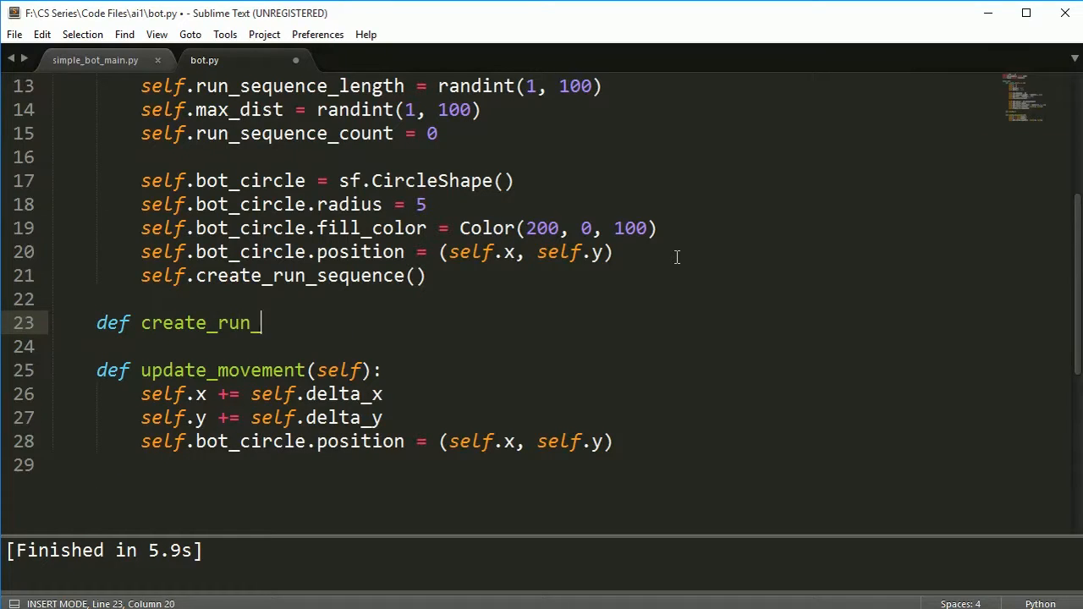
type("sequence()")
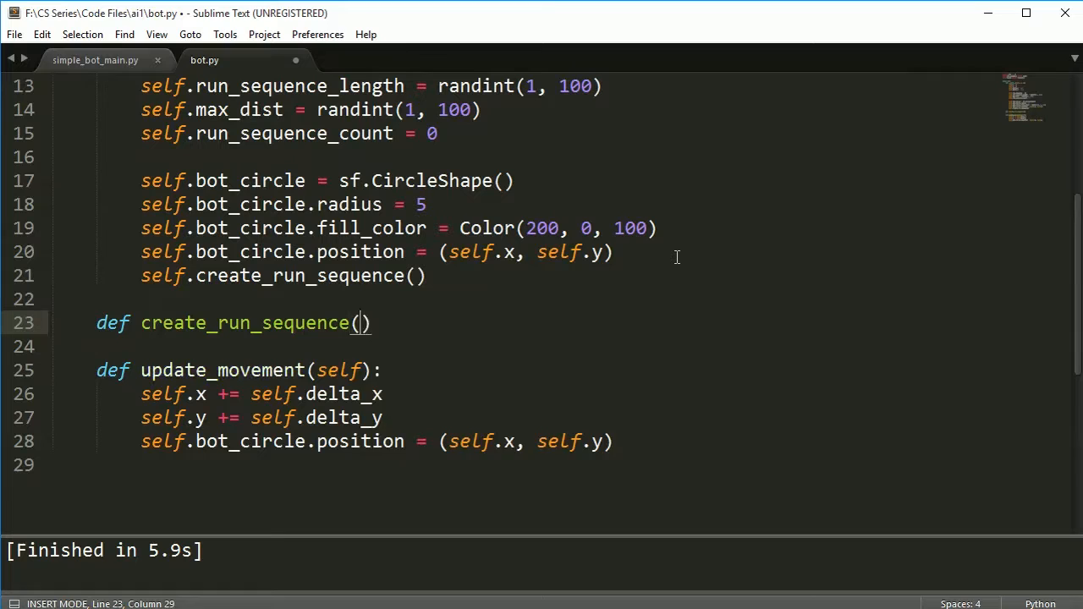
type("self):")
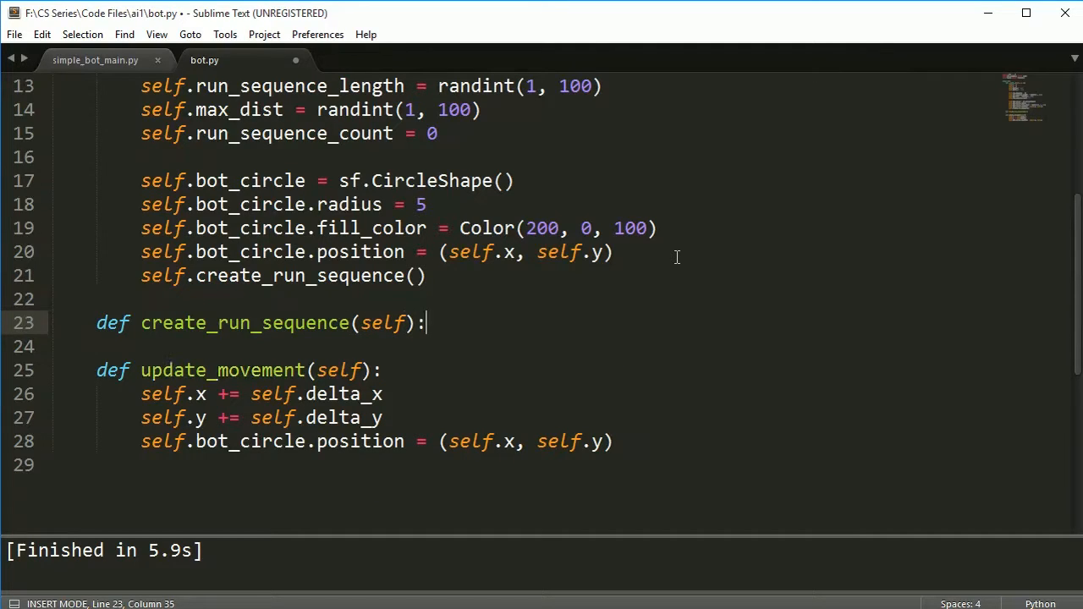
type("count = 0")
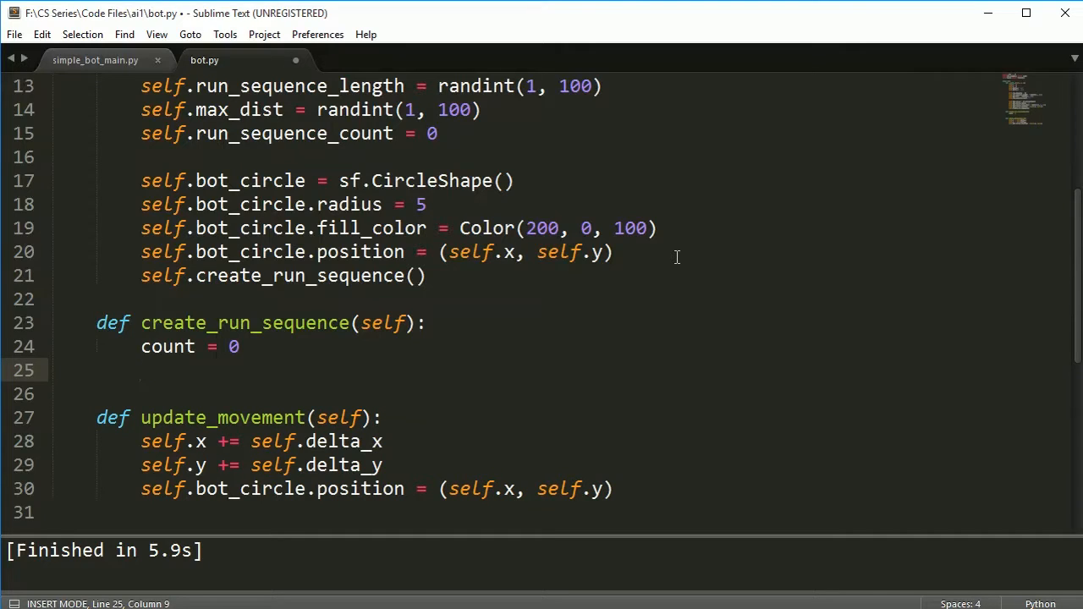
type("while")
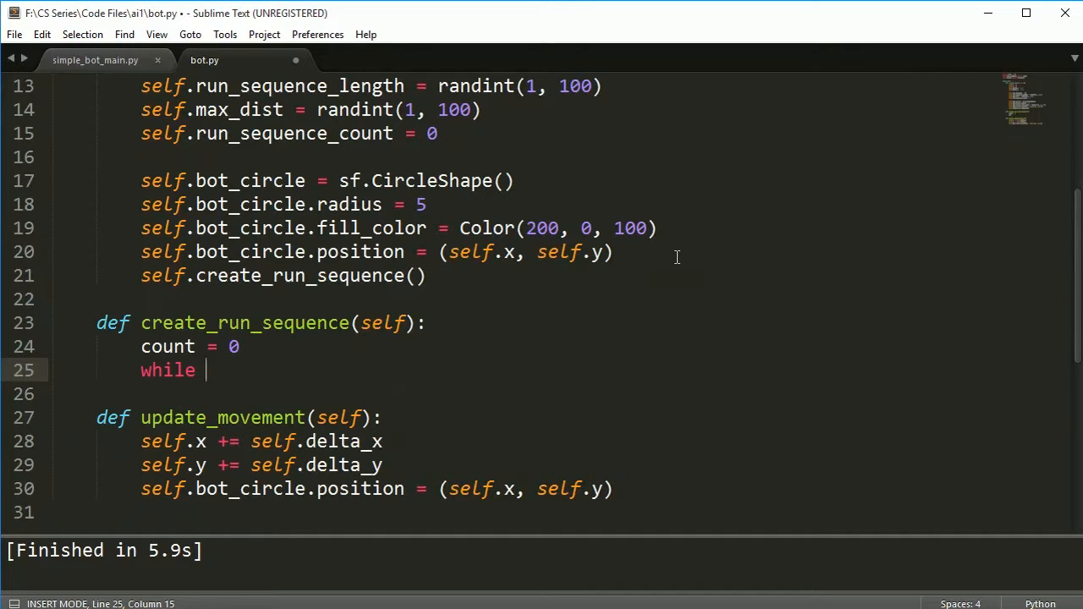
type("< self.")
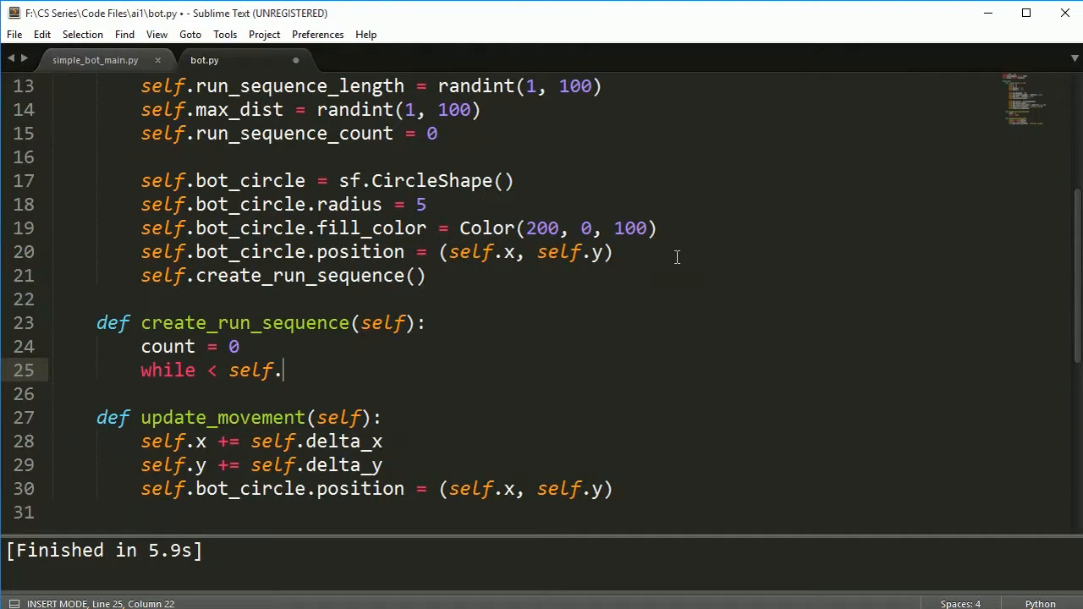
type("run_sequence_length:")
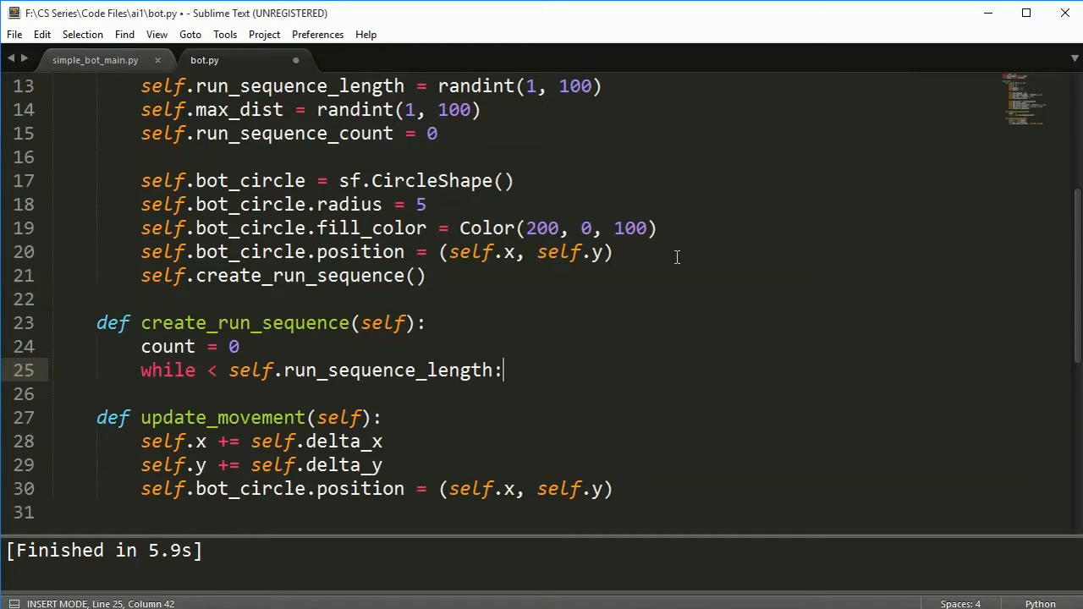
key("enter")
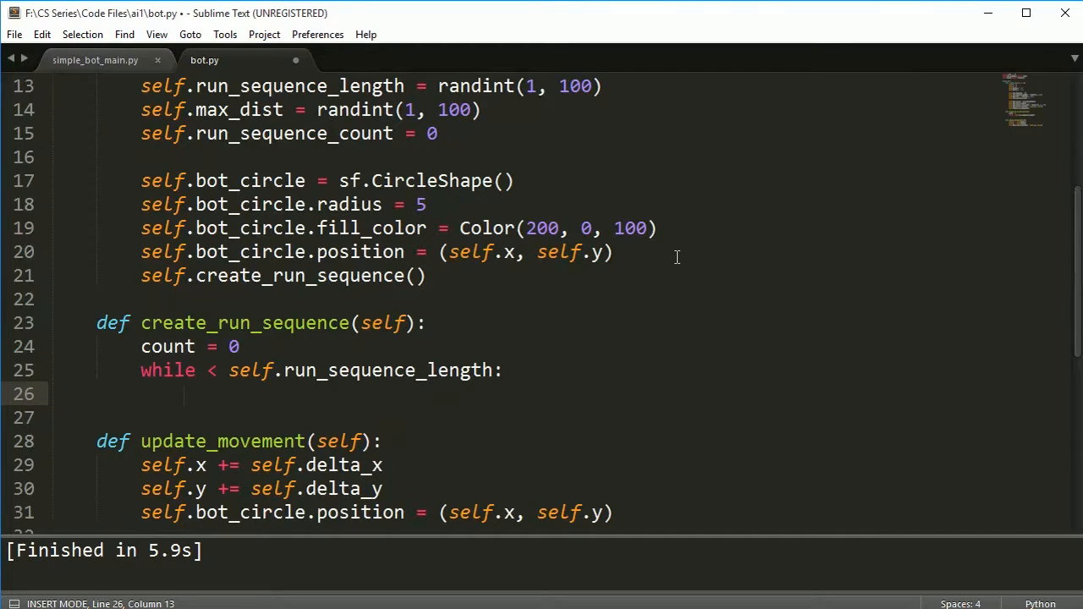
- Assign delta_x and delta_y each to randint(-self.max_dist, self.max_dist) inside the while loop
type("delta_x = randint(-")
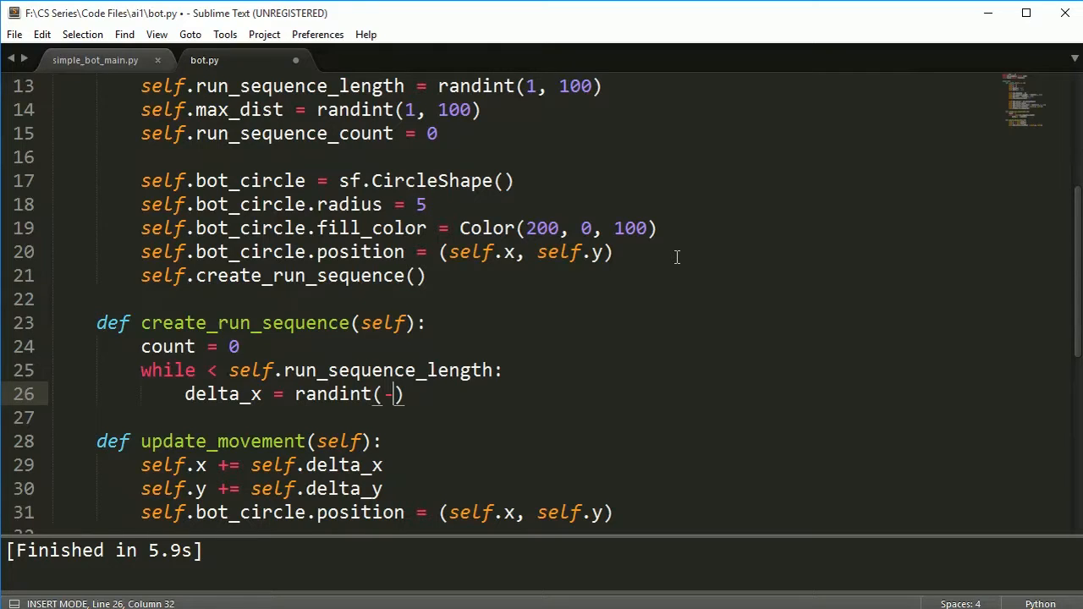
type("sel.")
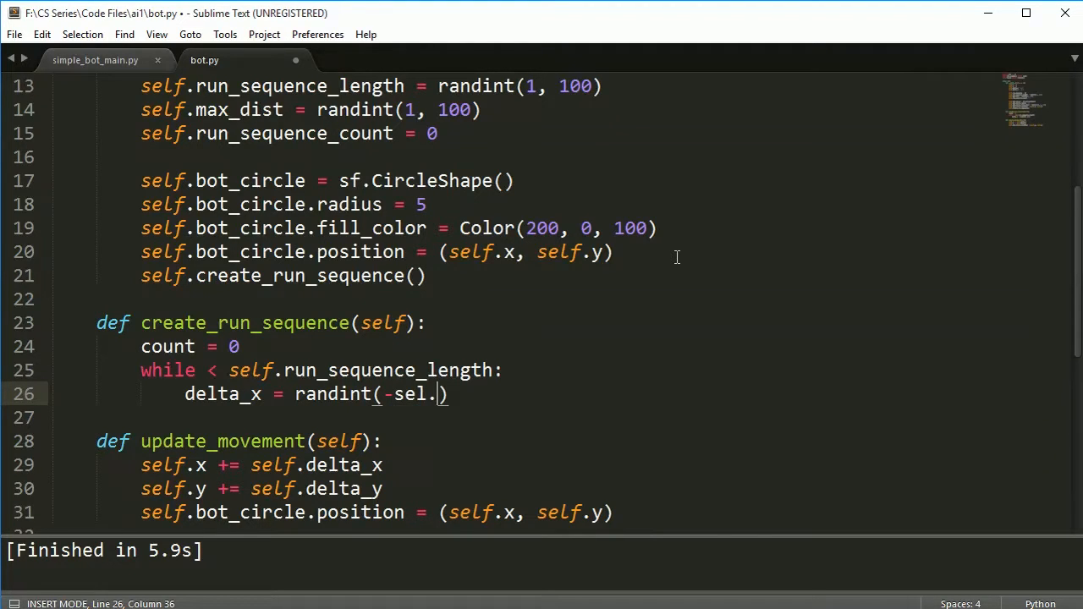
type("f.max_dist")
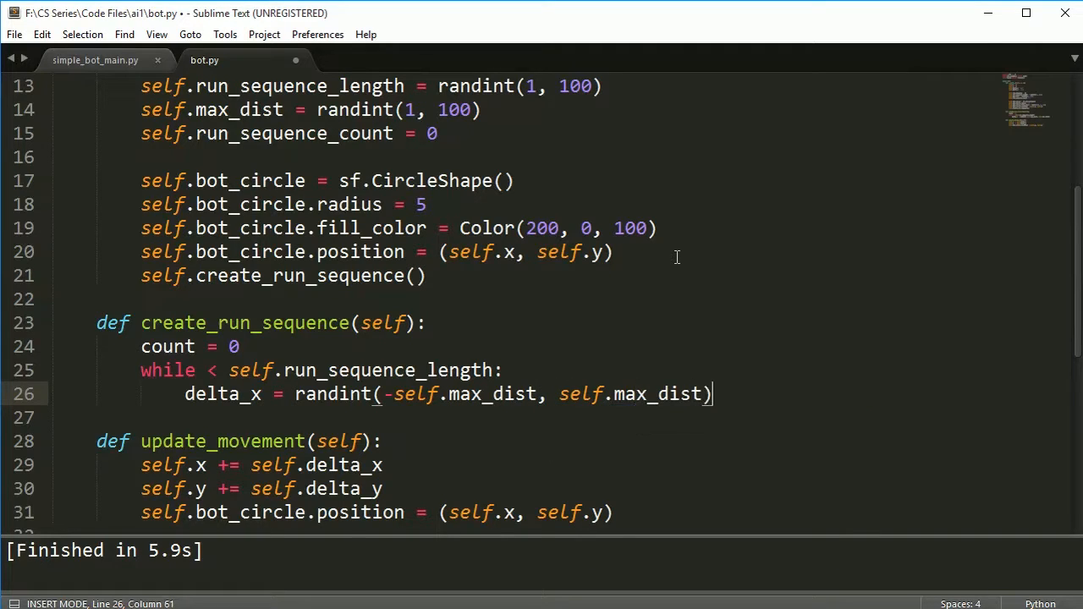
key("enter")
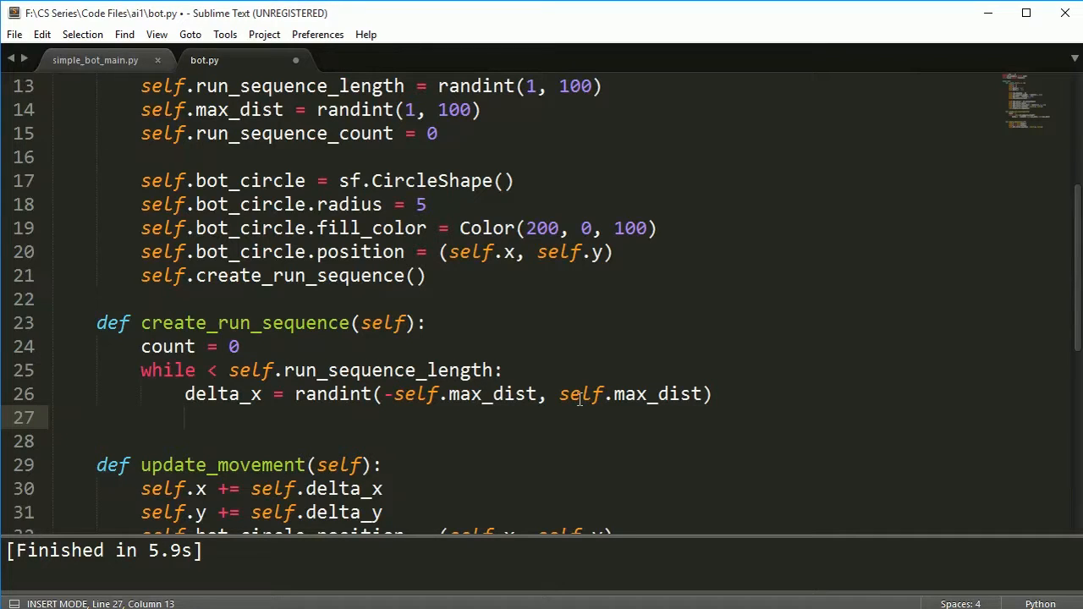
type("delta_y =")
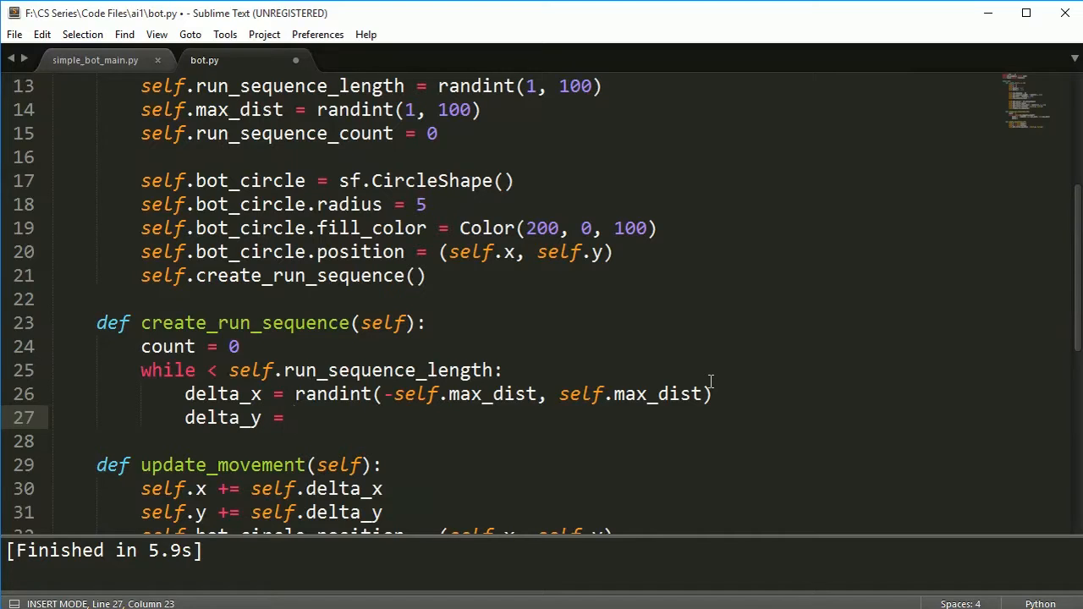
type("randint(-")
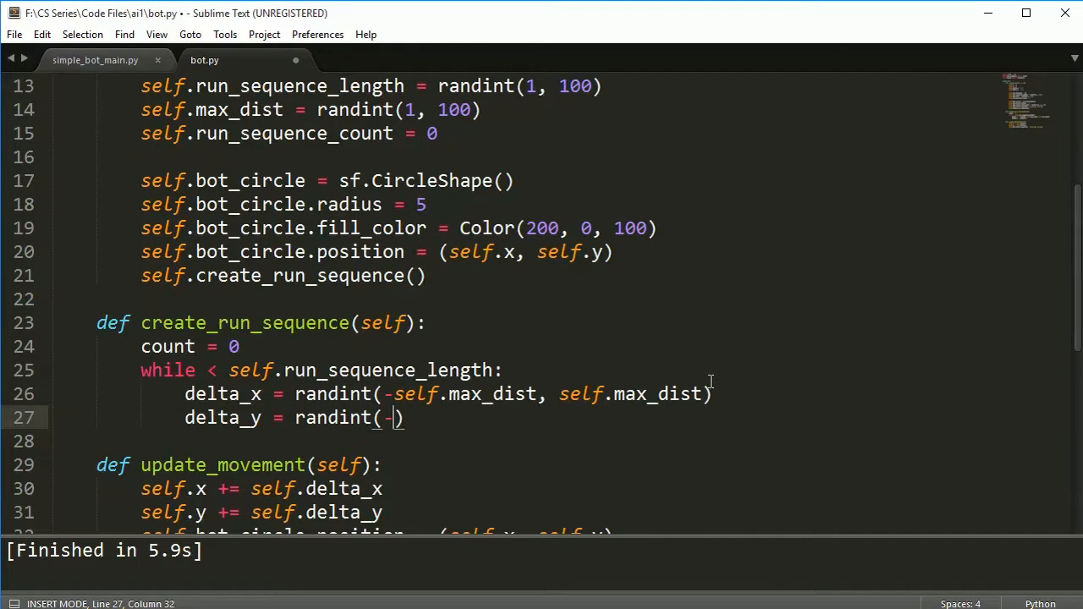
type("self.max_dist, self.max_dist")
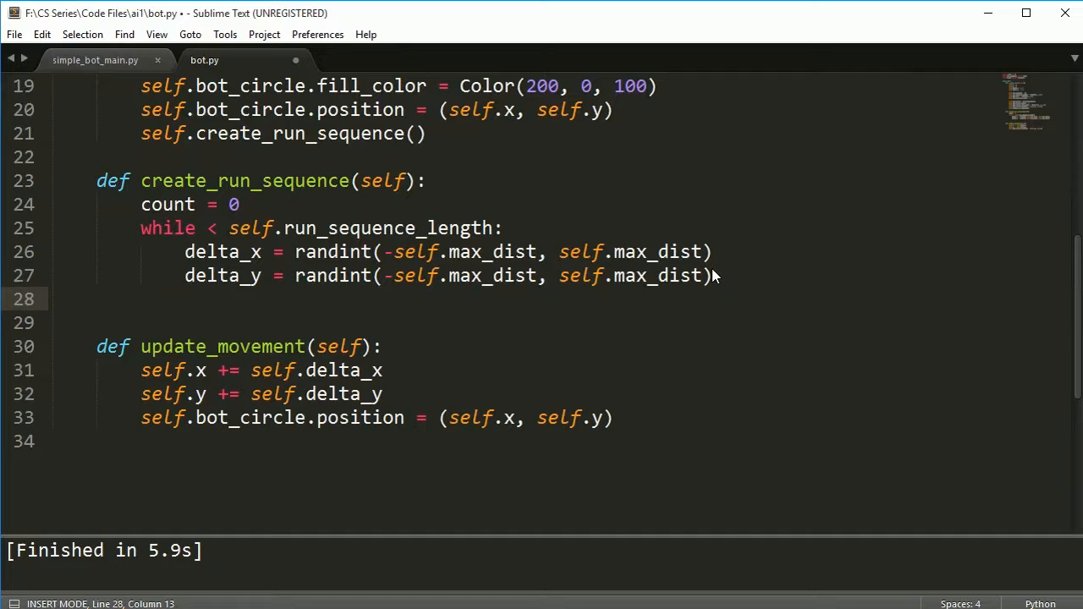
- Add the check if delta_x != 0 or delta_y != 0: and begin the self.run_sequence append line
type("if")
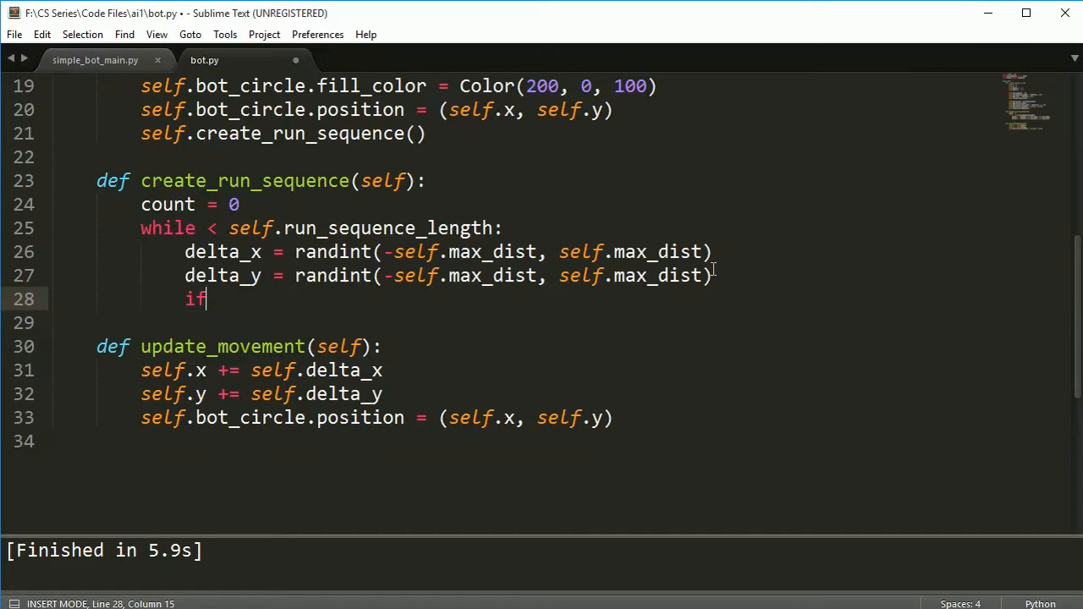
type("delta_x !=")
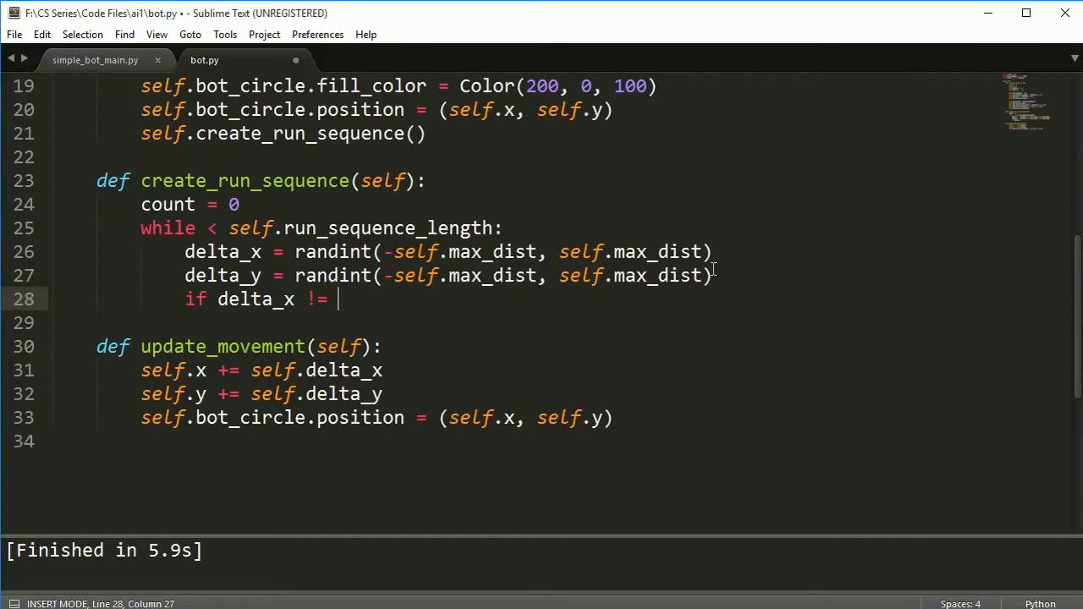
type("0 or delta_y != 0:")
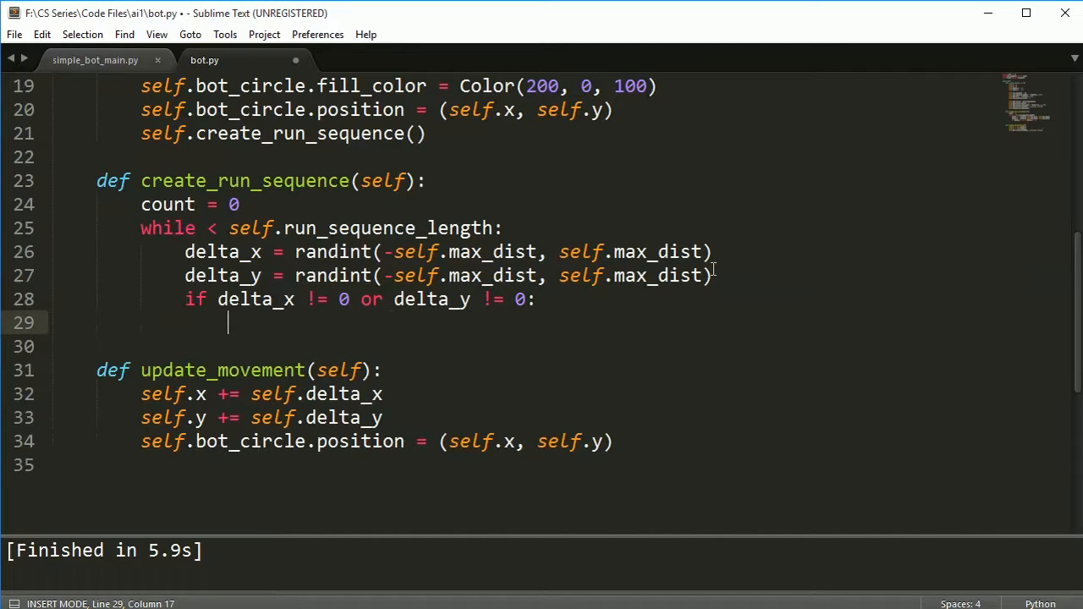
type("self.r")
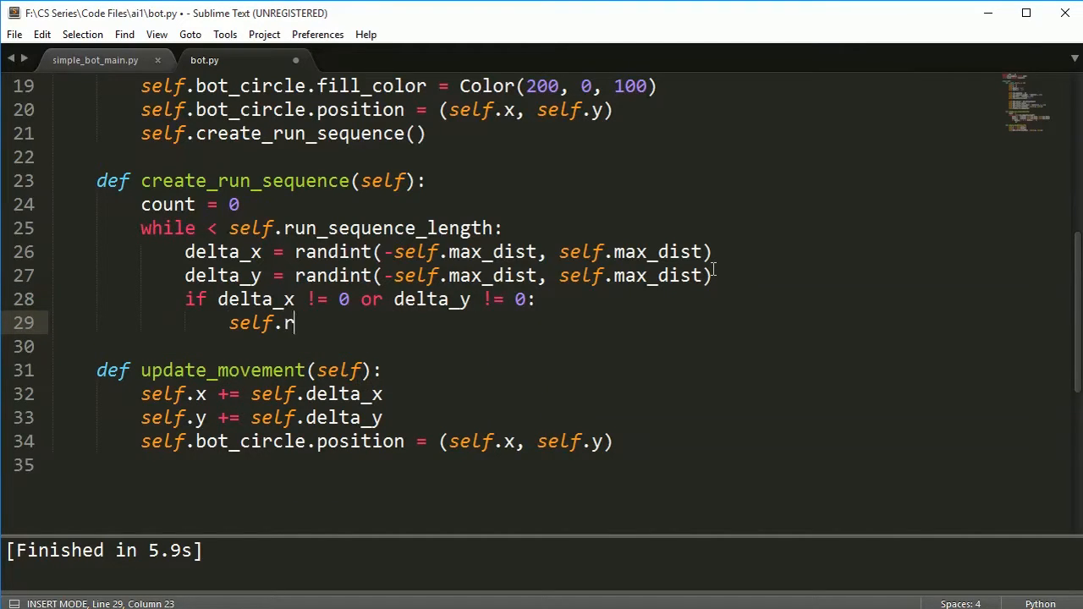
type("un")
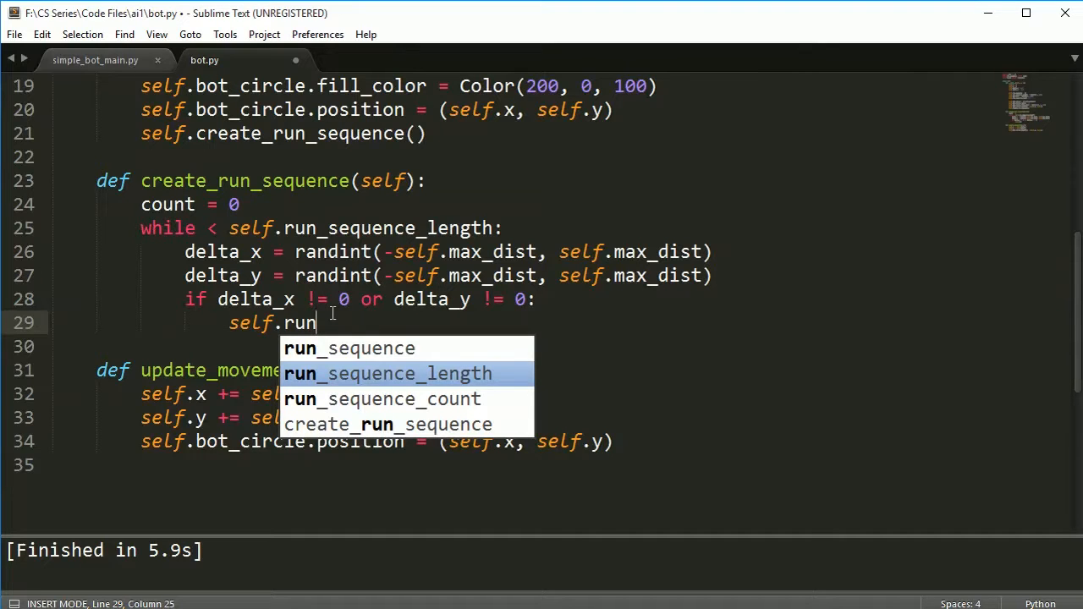
- Complete self.run_sequence.append((delta_x, delta_y)) inside the if block
key("up")
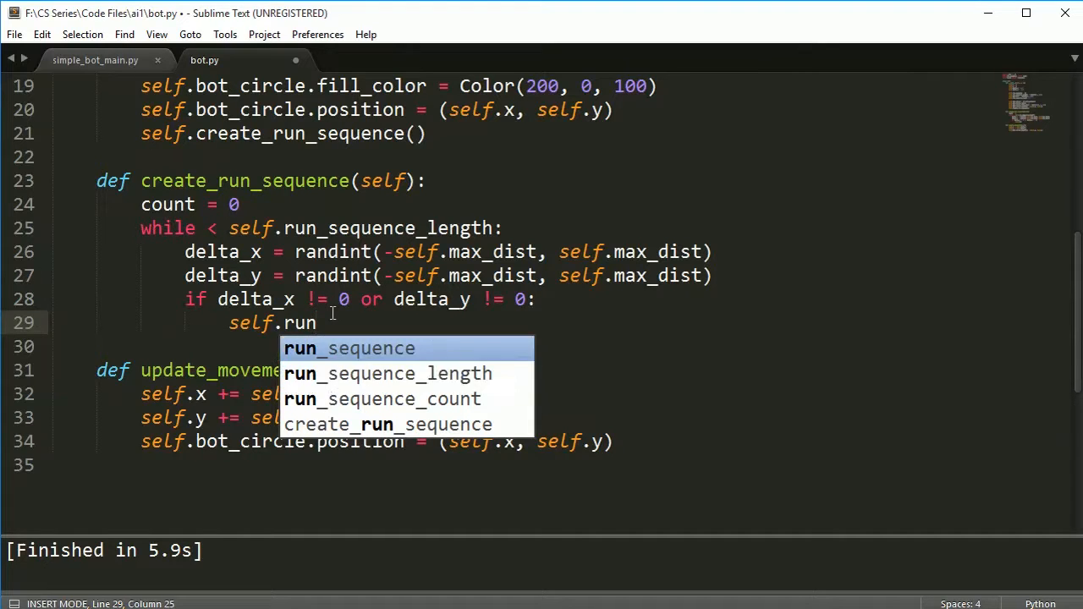
type("_sequence.append(")
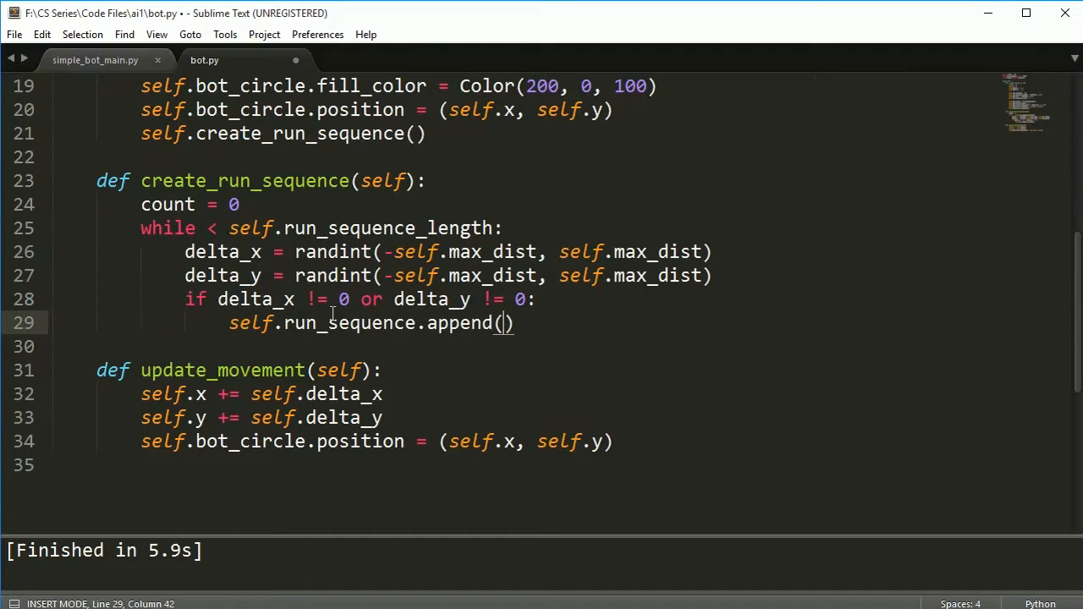
type("(del")
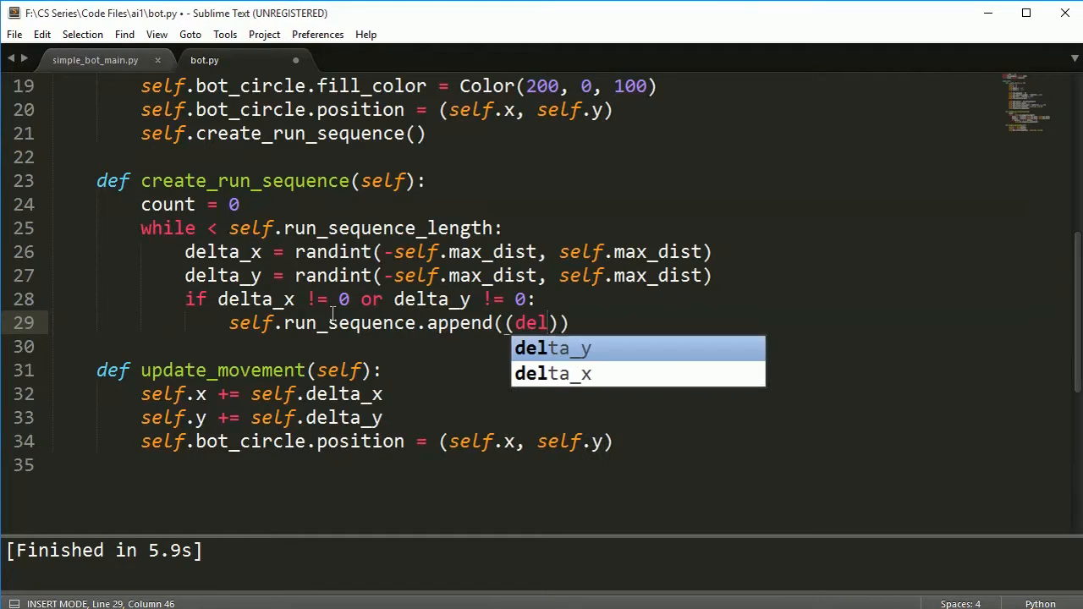
type("ta_x, del")
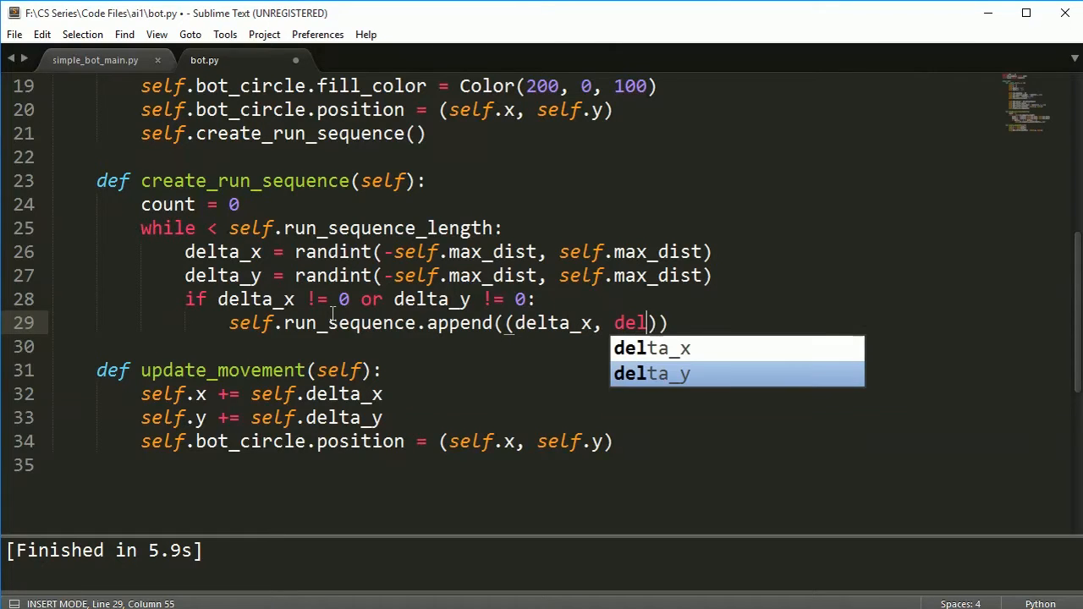
key("Tab")
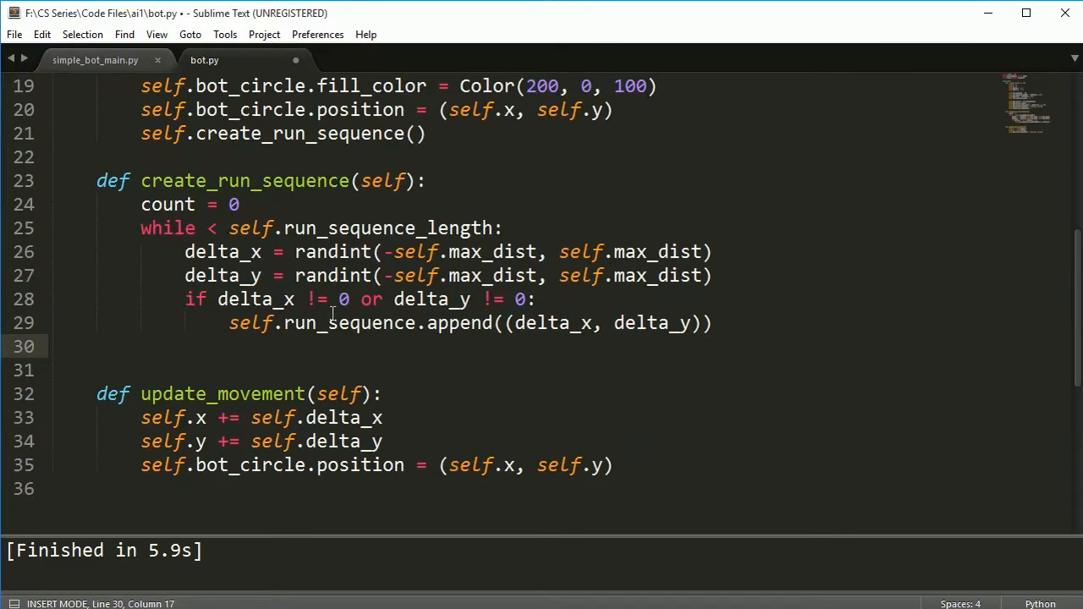
- Increment the loop counter with count += 1 after the append
type("count")
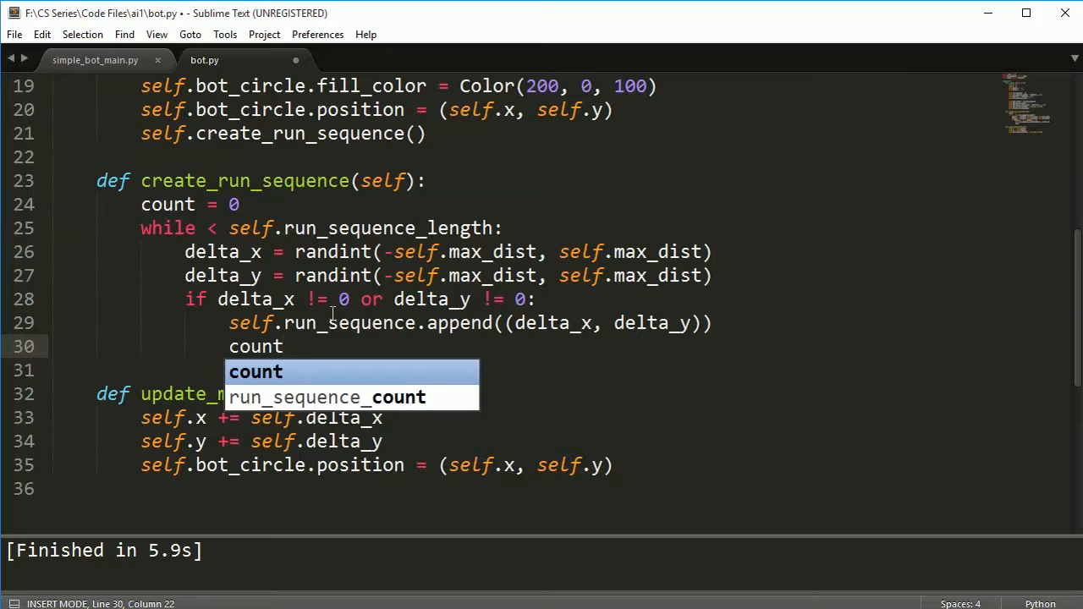
type("+= 1")
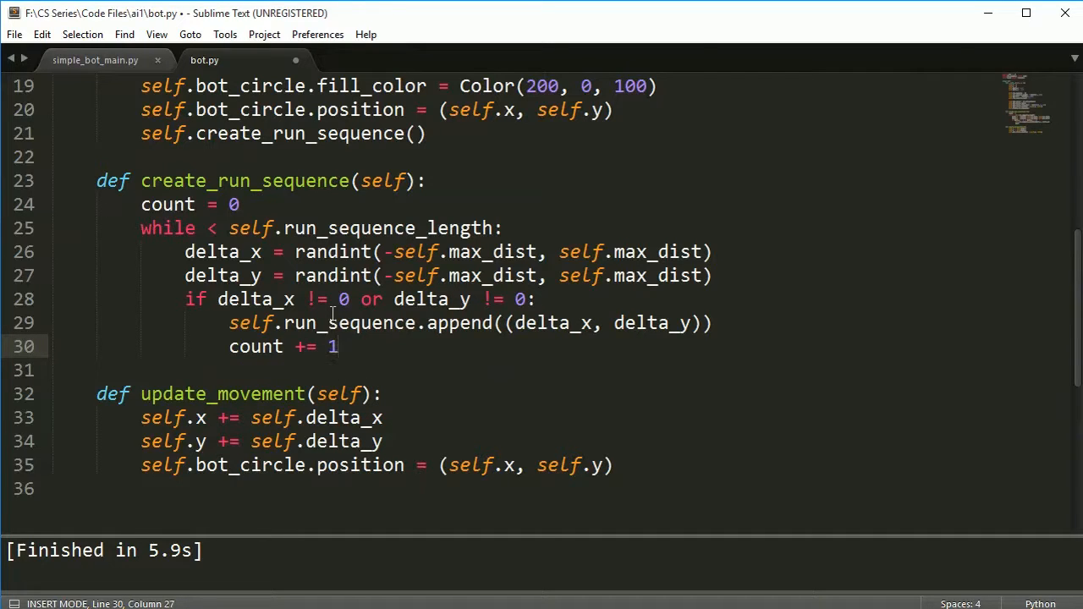
key("ctrl+s")
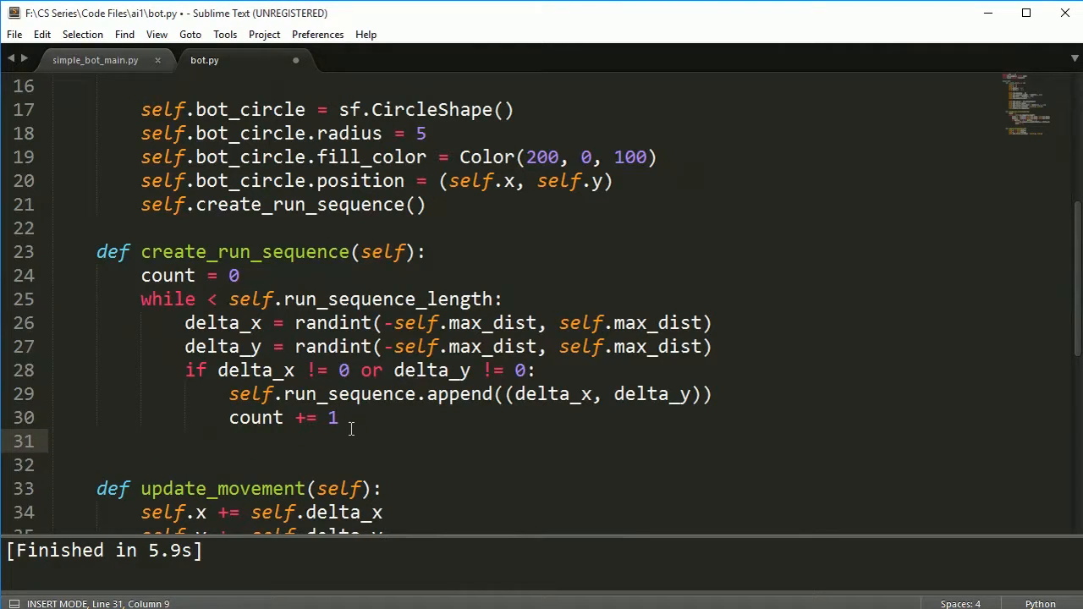
- Save bot.py and end create_run_sequence with print(self.run_sequence)
key("ctrl+s")
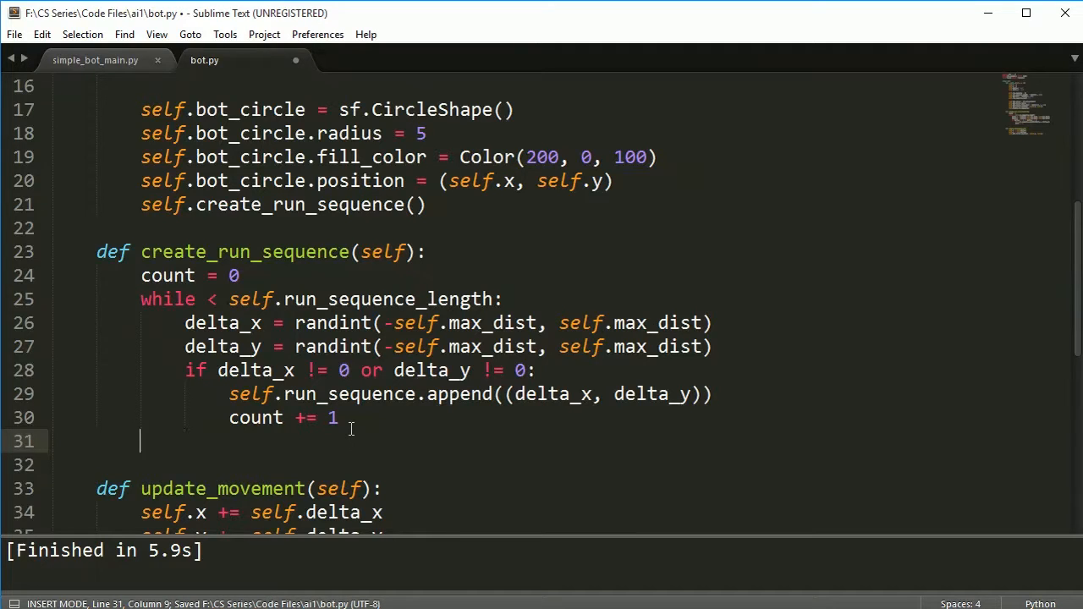
type("print")
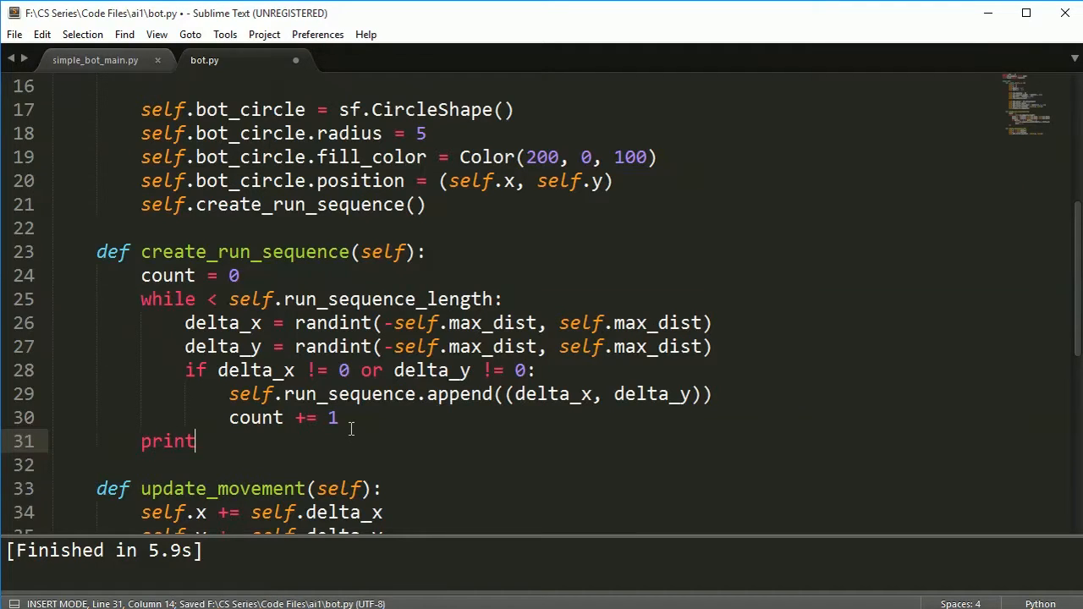
type("(self.")
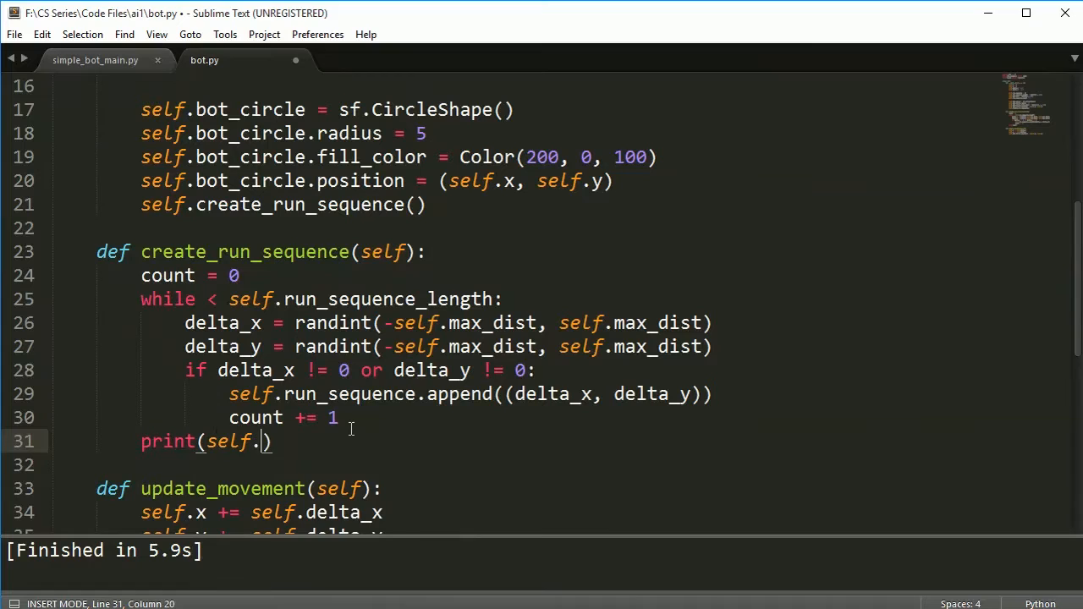
type("run_sequence")
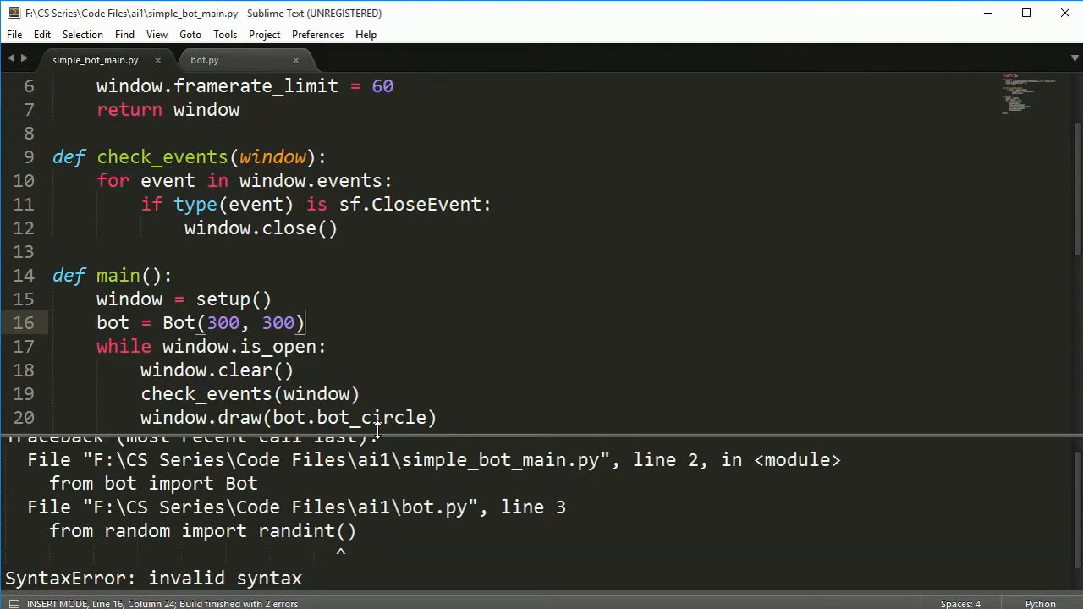
- Fix the while condition in bot.py to read while count < self.run_sequence_length
left_click(203, 61)
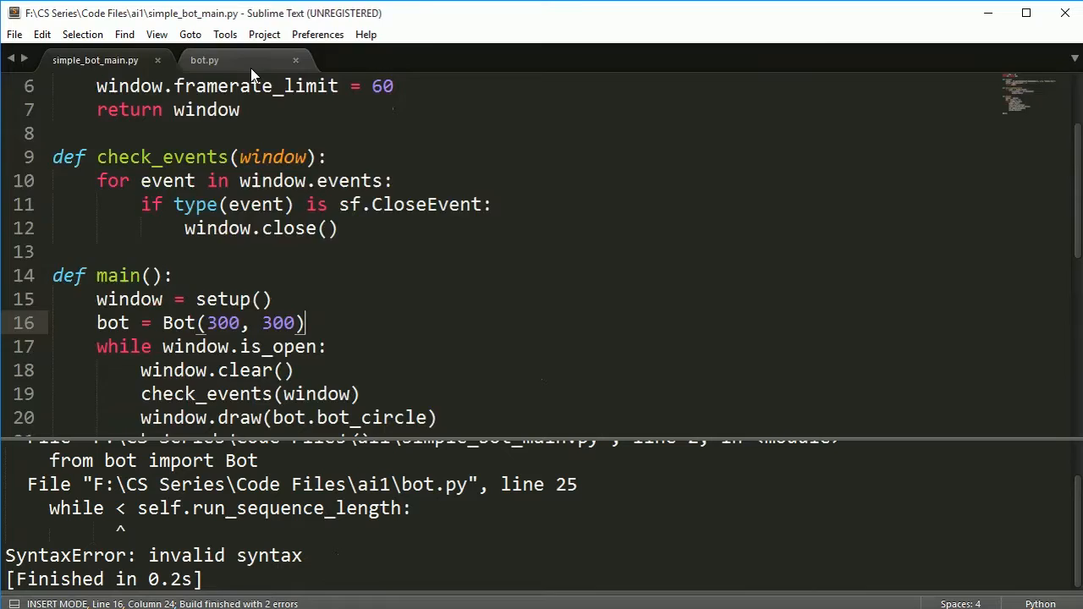
left_click(203, 61)
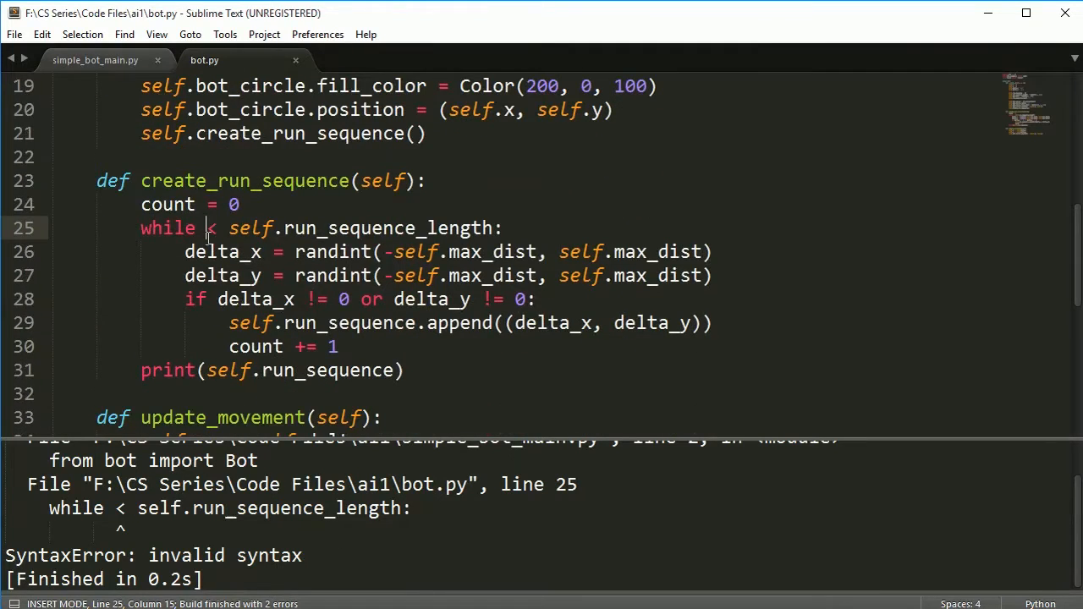
type("count")
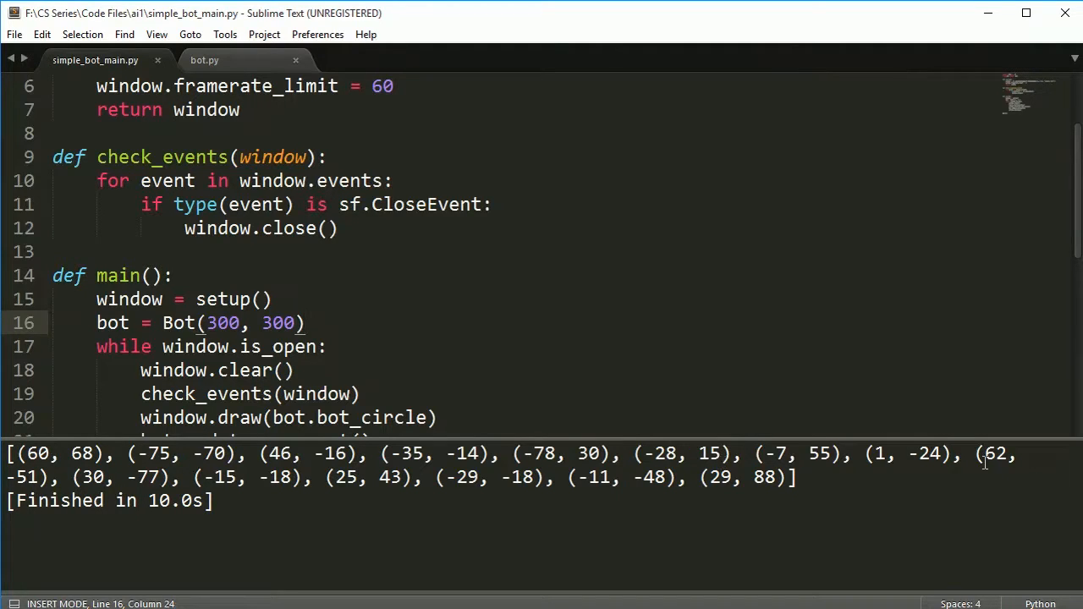
mouse_move(213, 481)
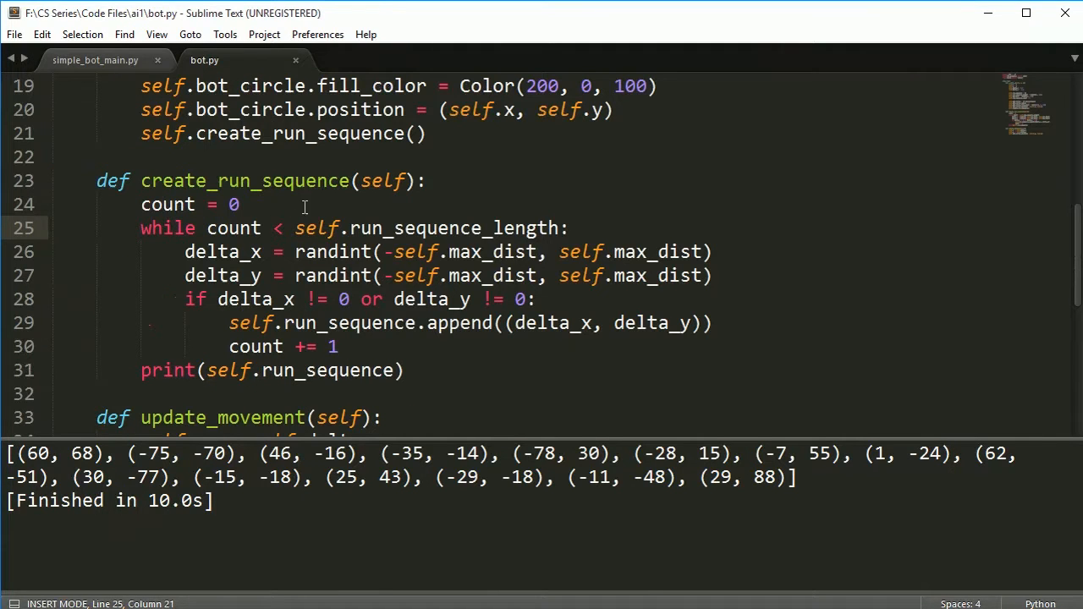
mouse_move(328, 213)
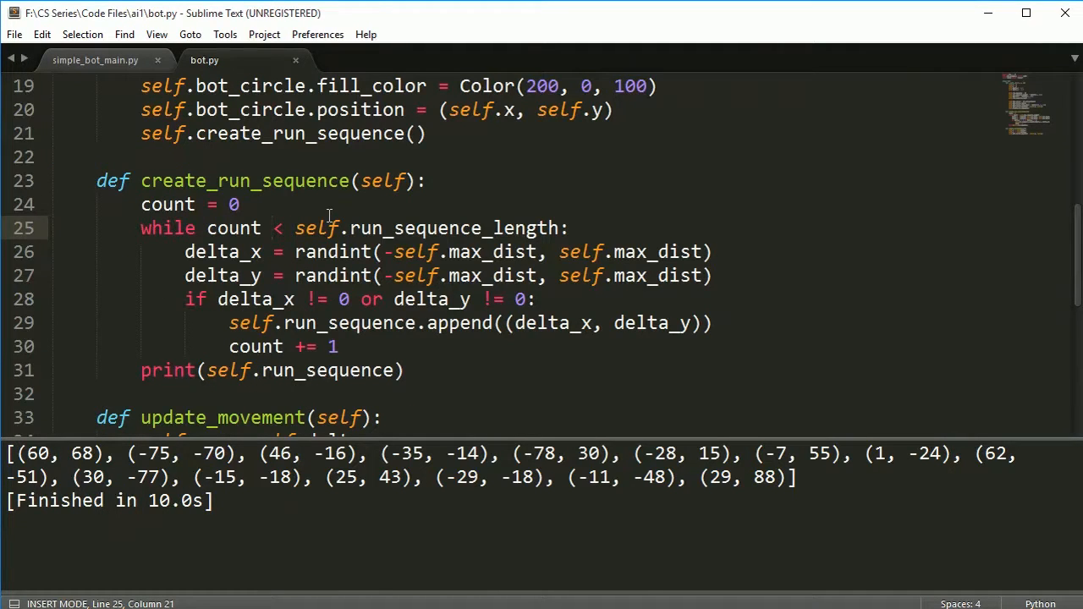
mouse_move(400, 257)
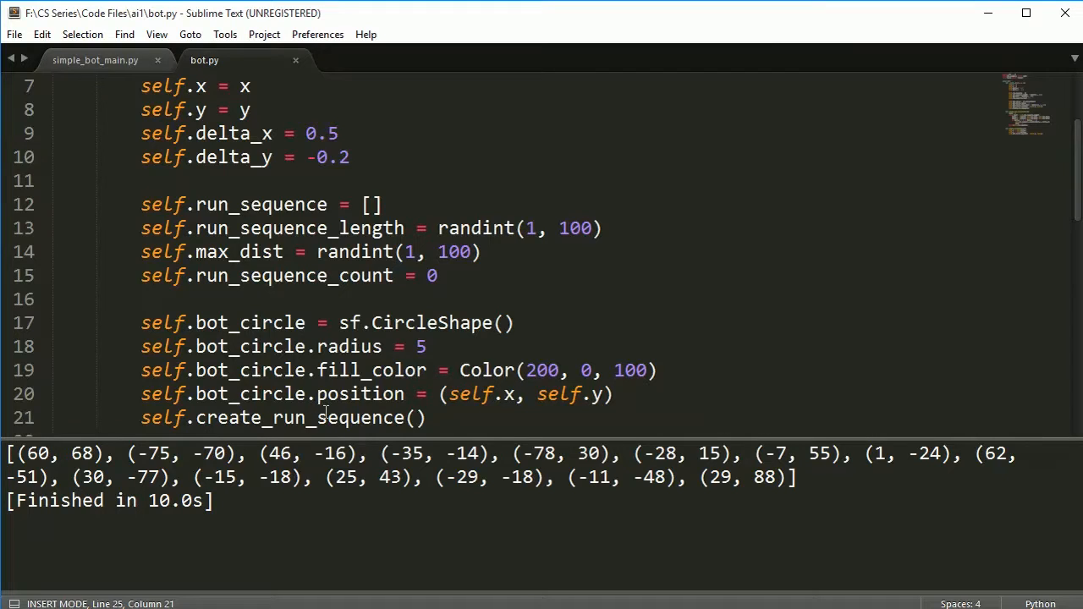
mouse_move(497, 464)
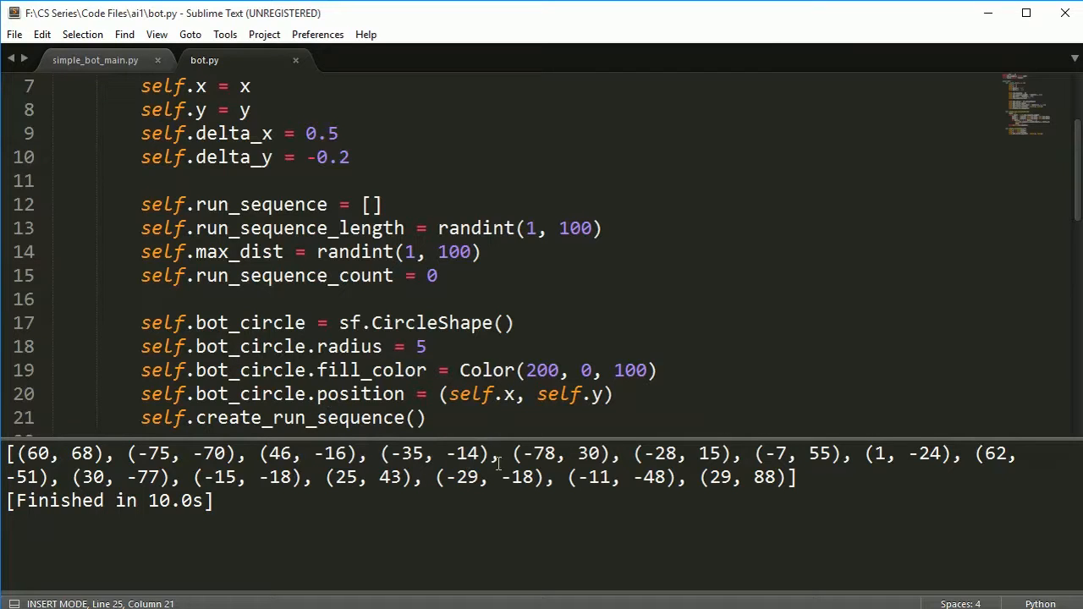
mouse_move(122, 460)
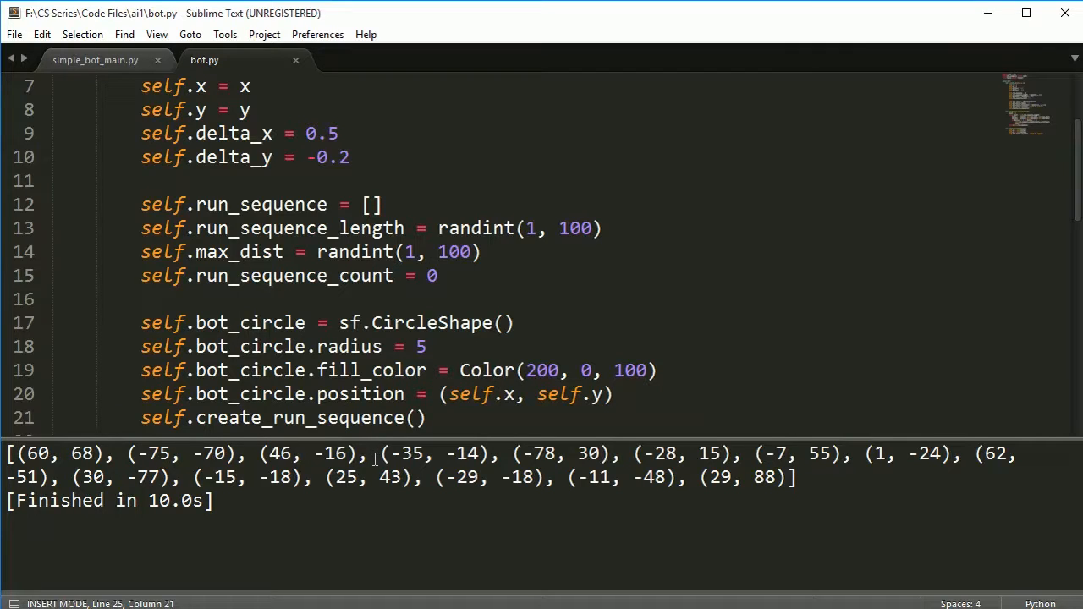
mouse_move(48, 464)
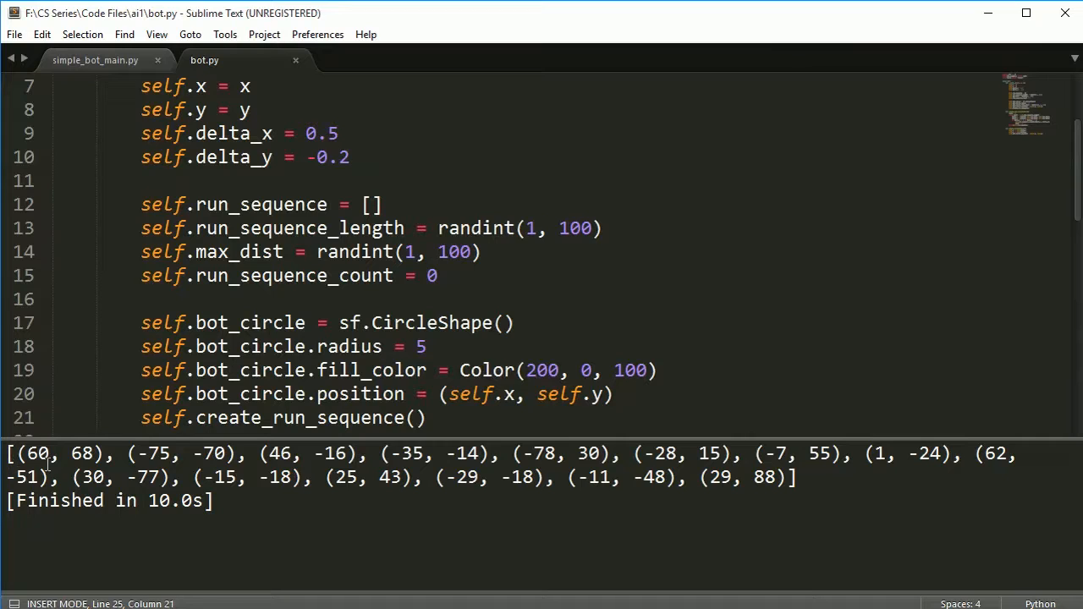
mouse_move(749, 496)
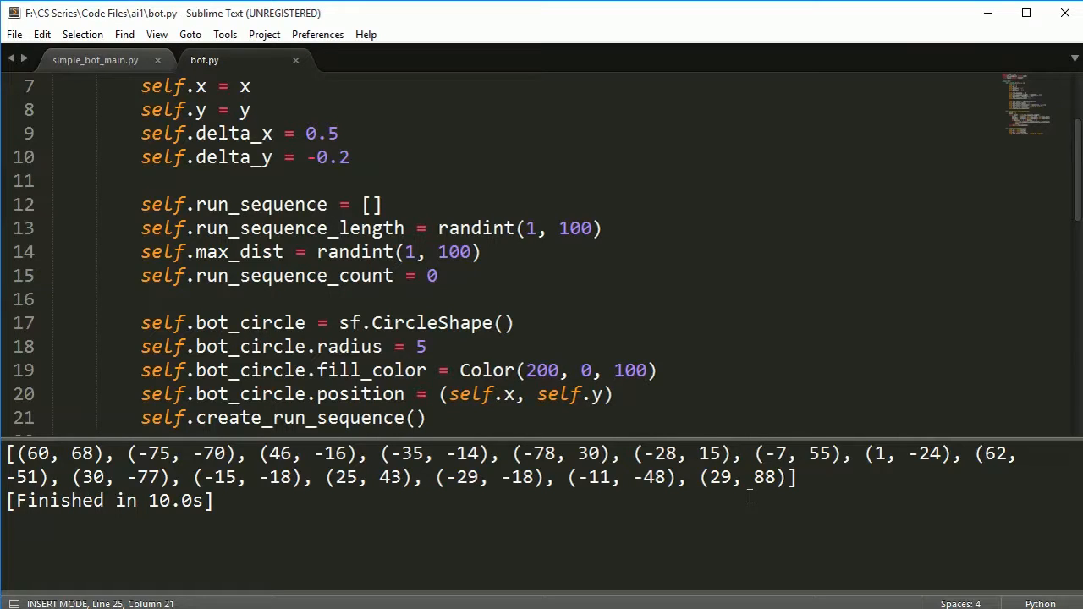
mouse_move(606, 606)
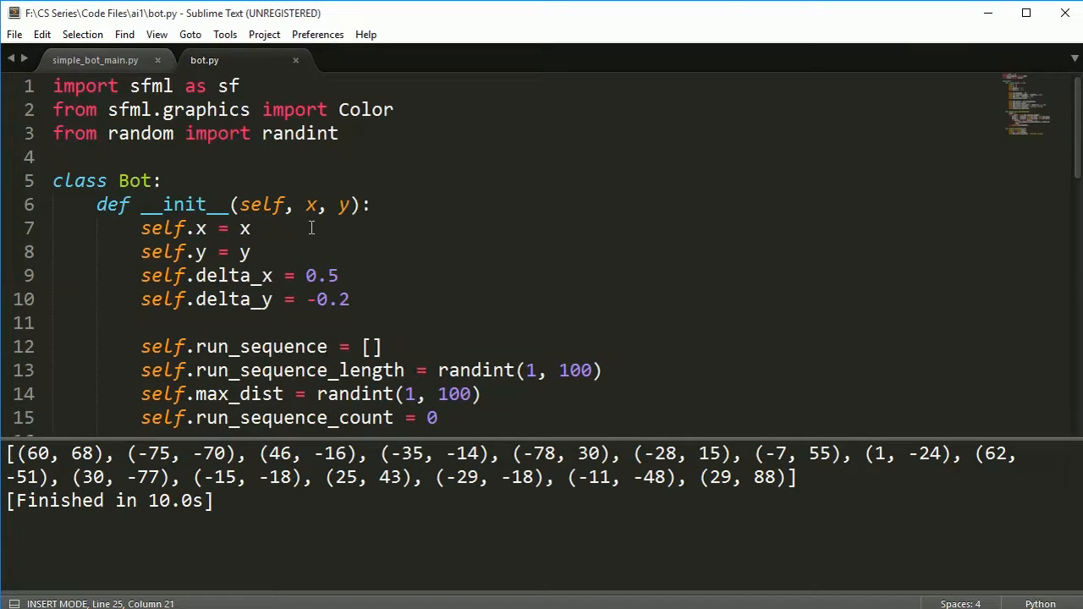
mouse_move(316, 252)
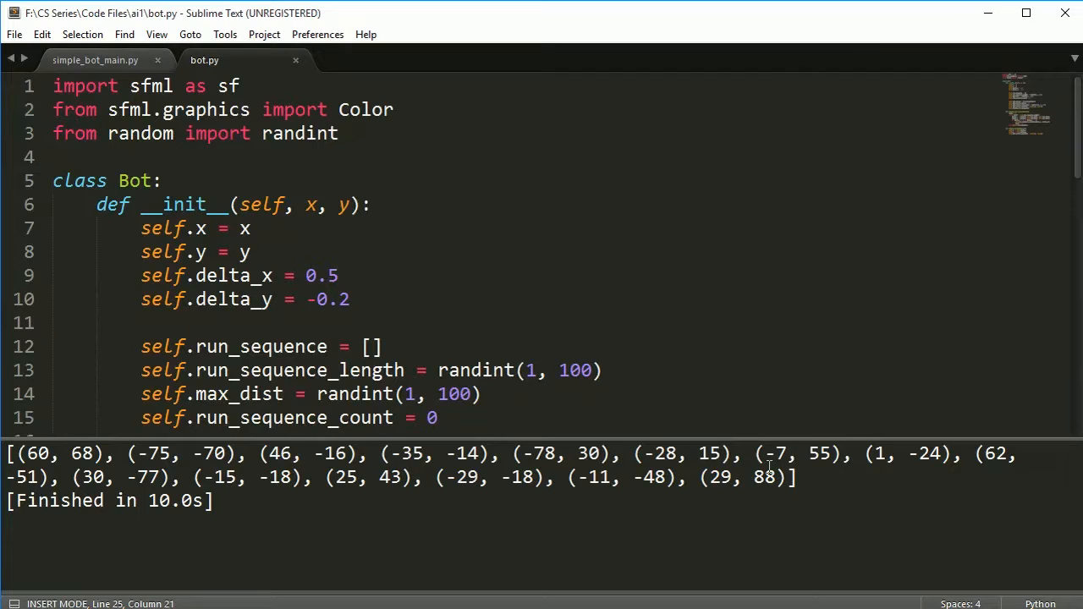
mouse_move(838, 454)
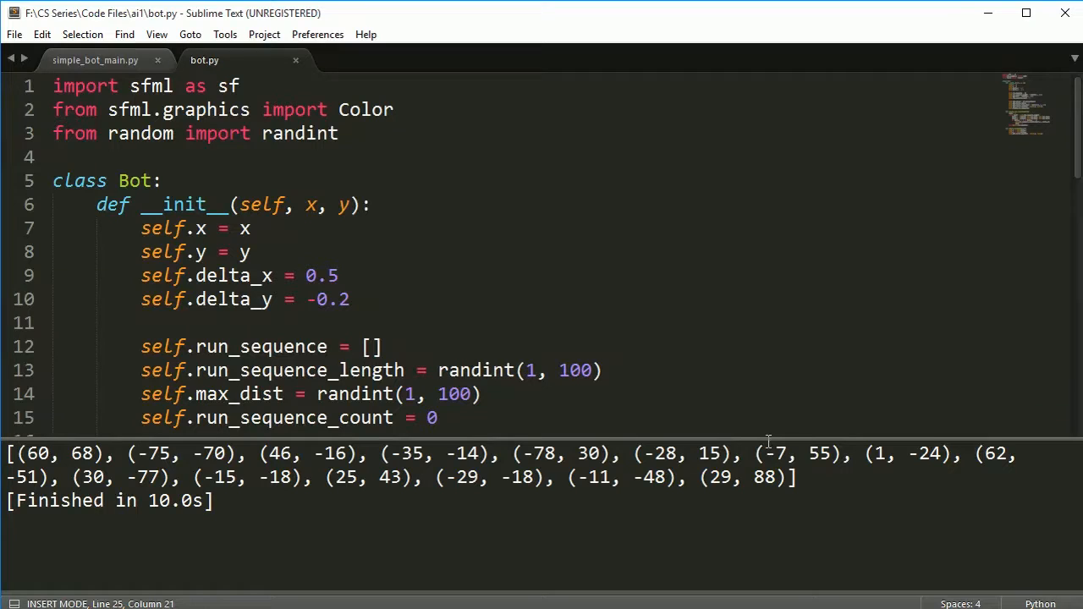
mouse_move(759, 423)
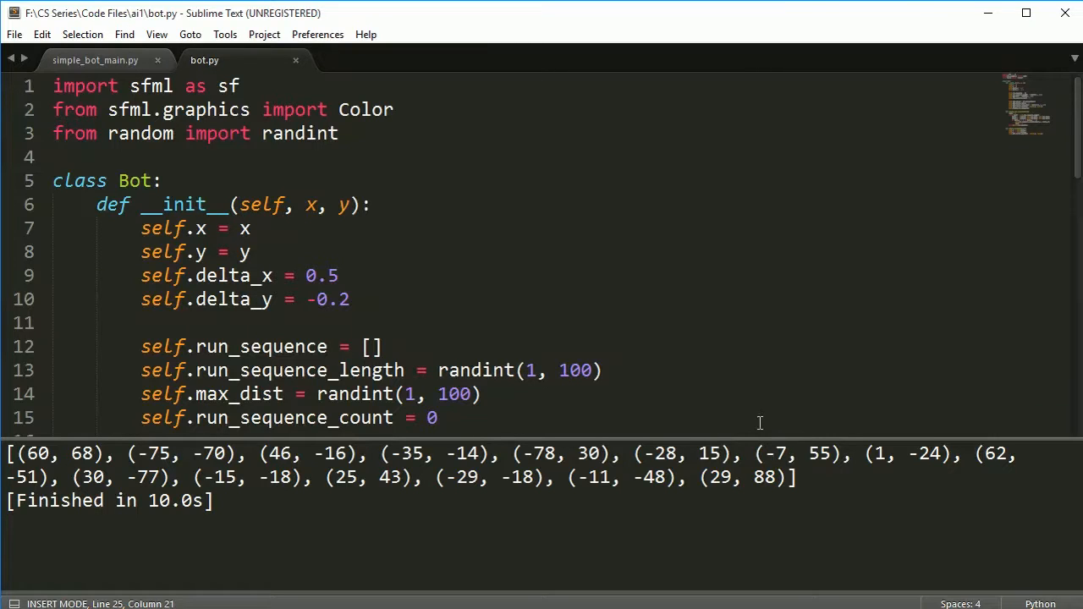